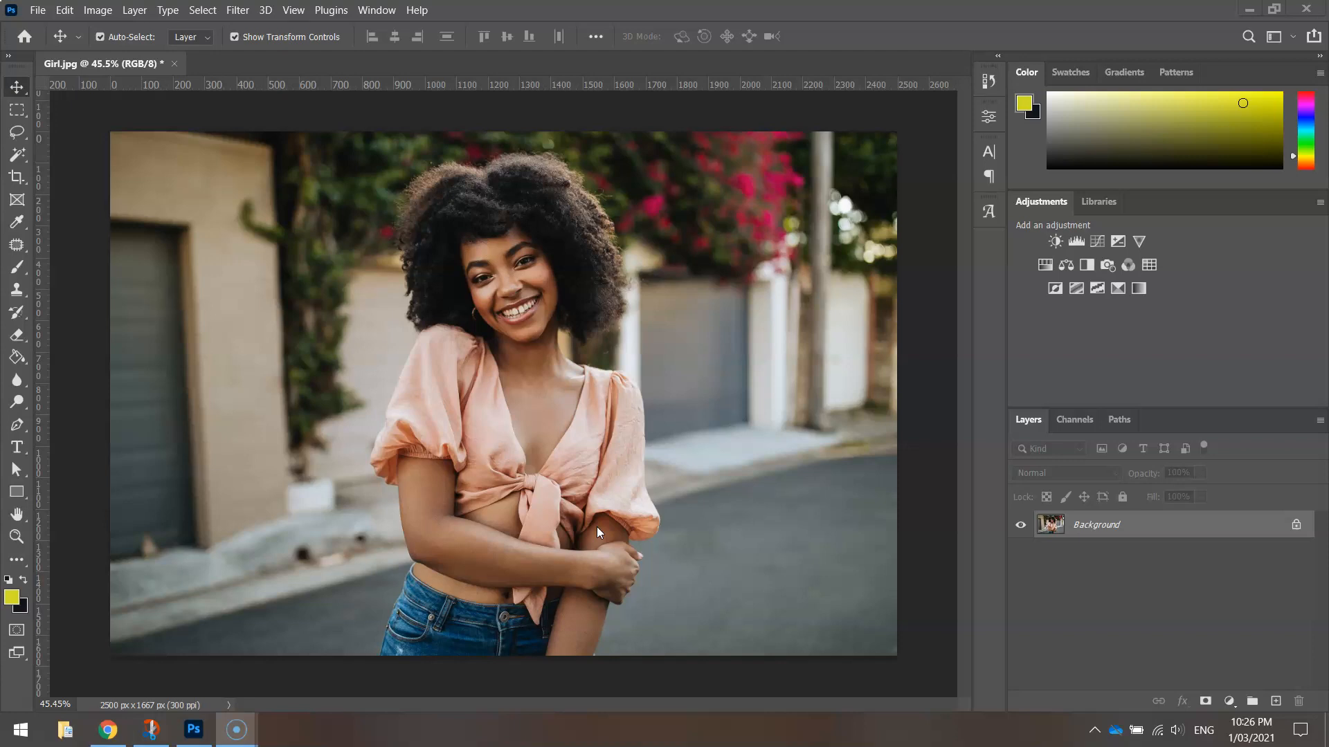
{"action": "mouse_move", "coordinate": [598, 529]}
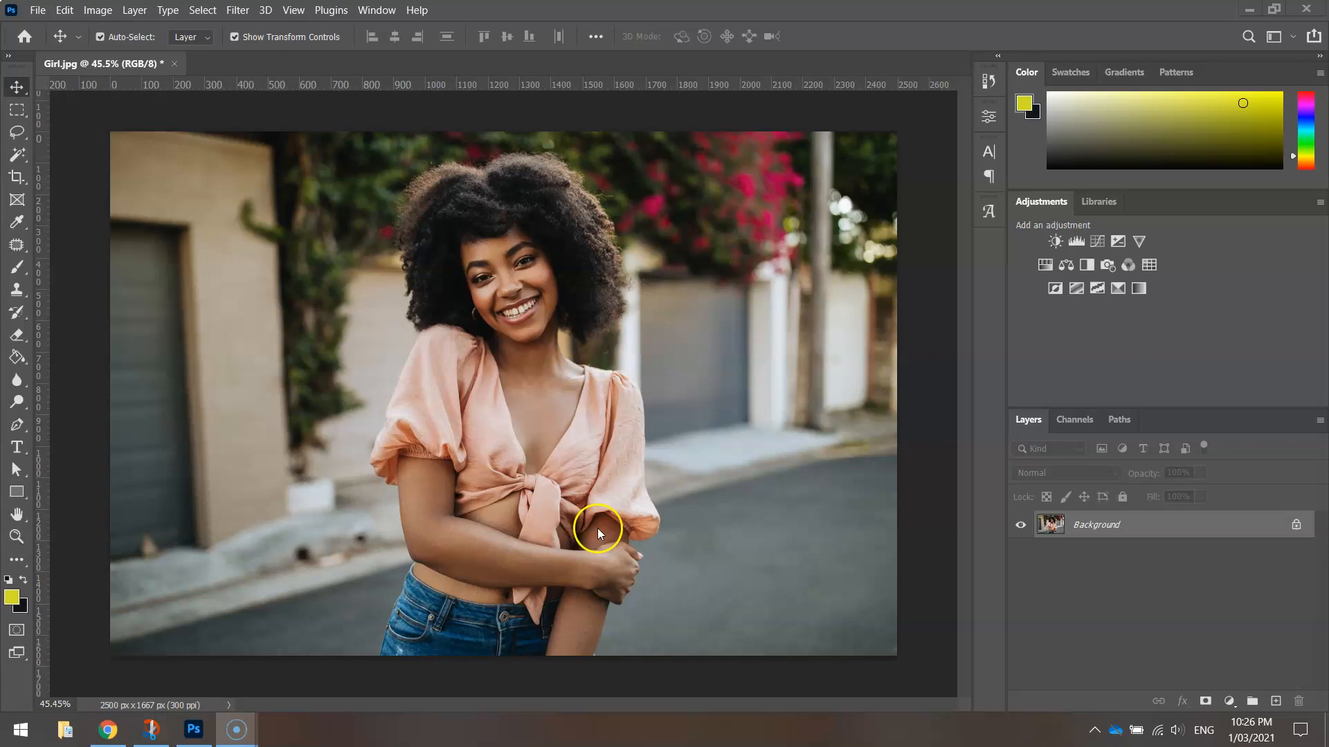
{"action": "mouse_move", "coordinate": [288, 259]}
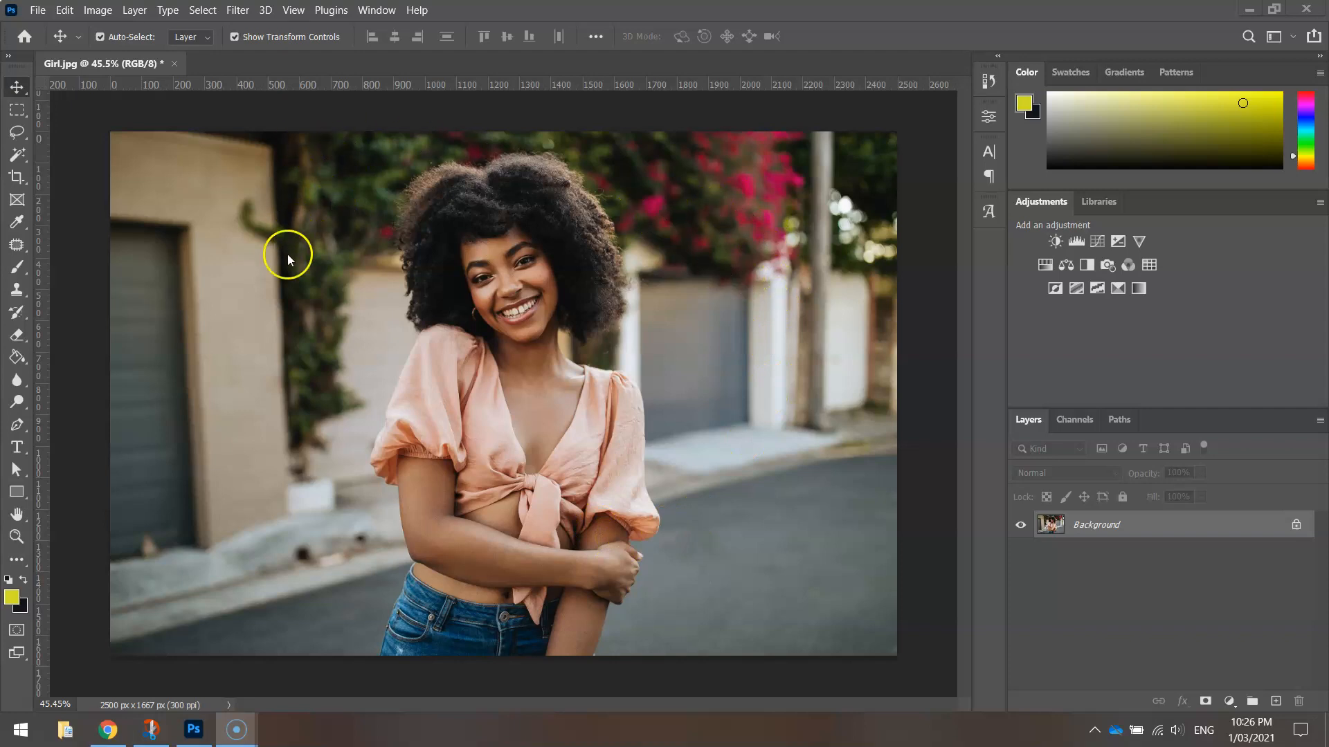
{"action": "mouse_move", "coordinate": [214, 524]}
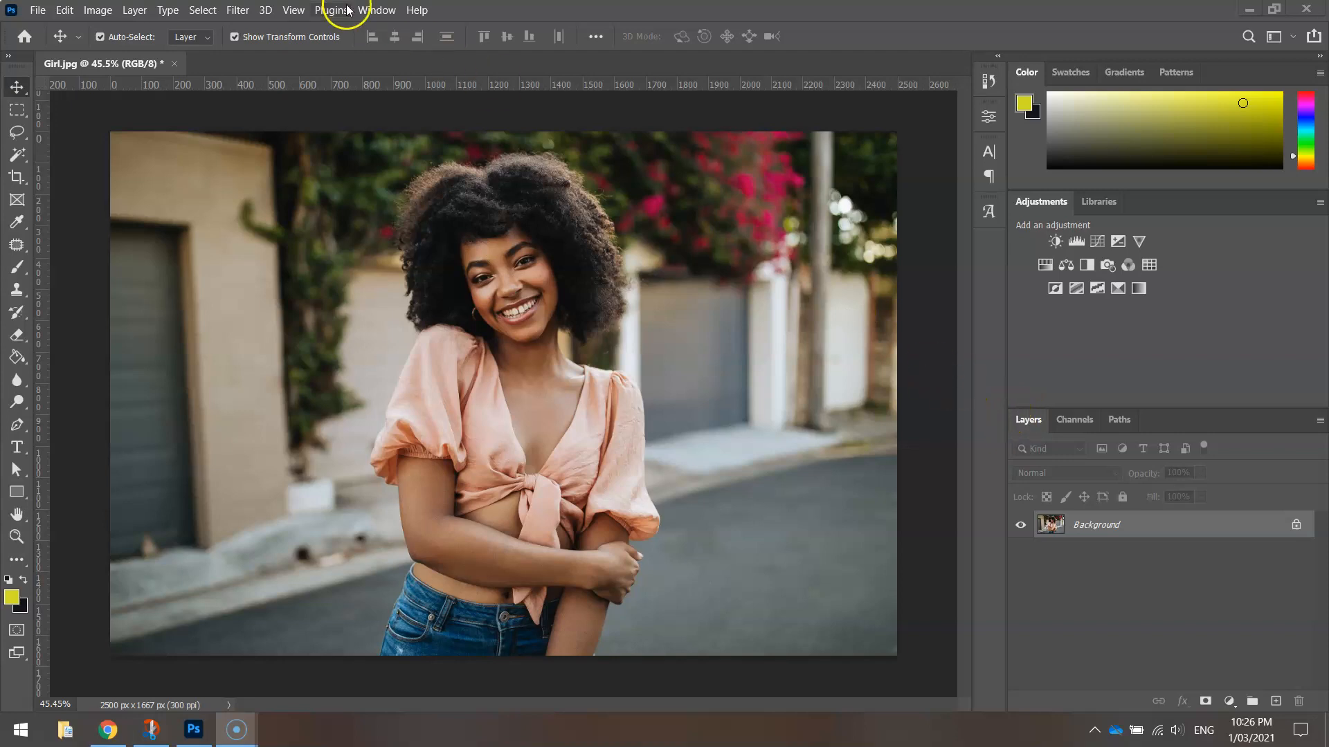
- Convert the locked Background into editable Layer 0 and rasterize it
{"action": "left_click", "coordinate": [376, 11]}
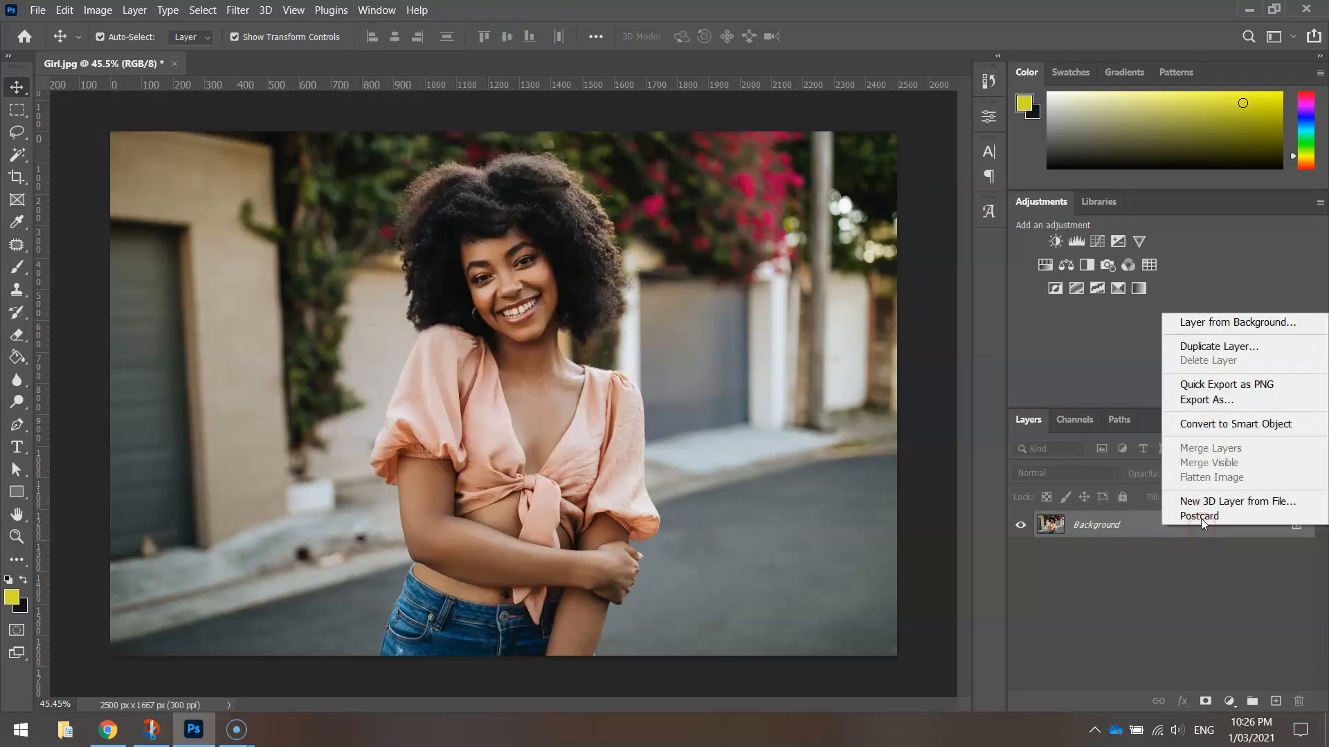
{"action": "mouse_move", "coordinate": [1234, 424]}
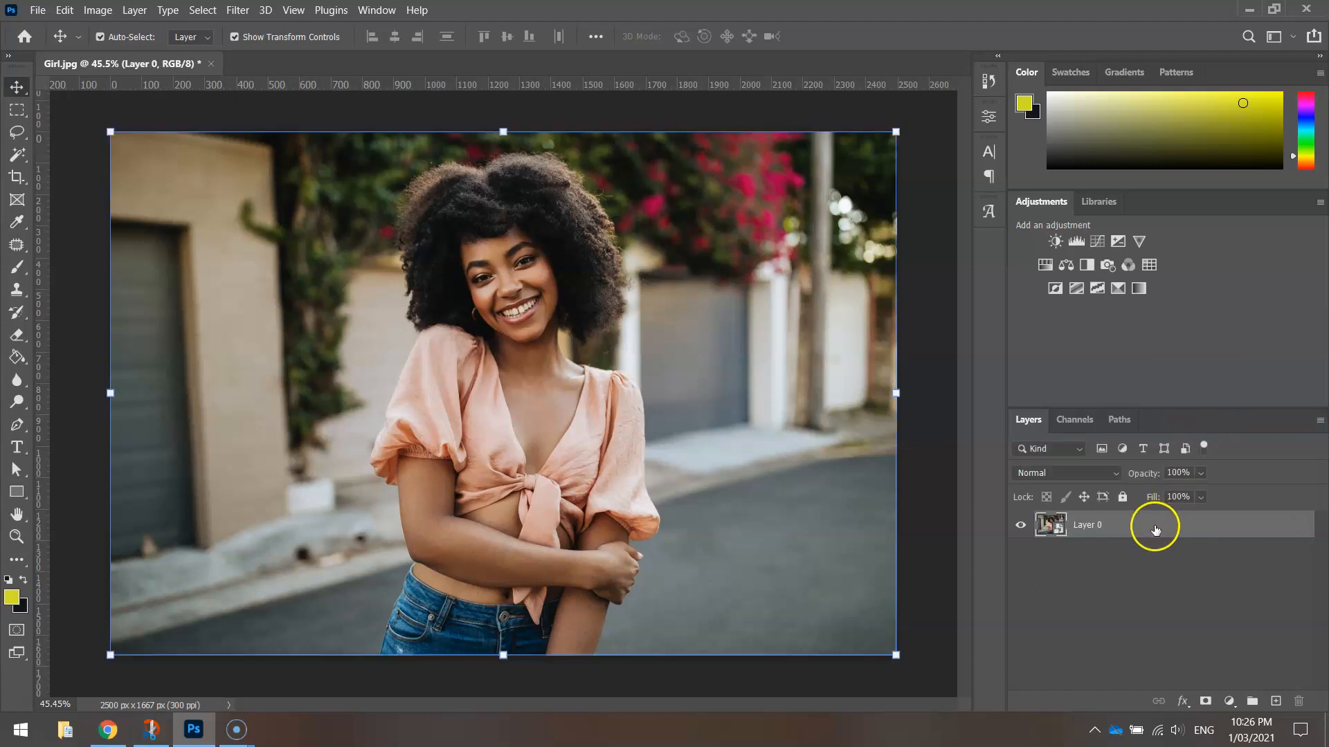
{"action": "right_click", "coordinate": [1154, 525]}
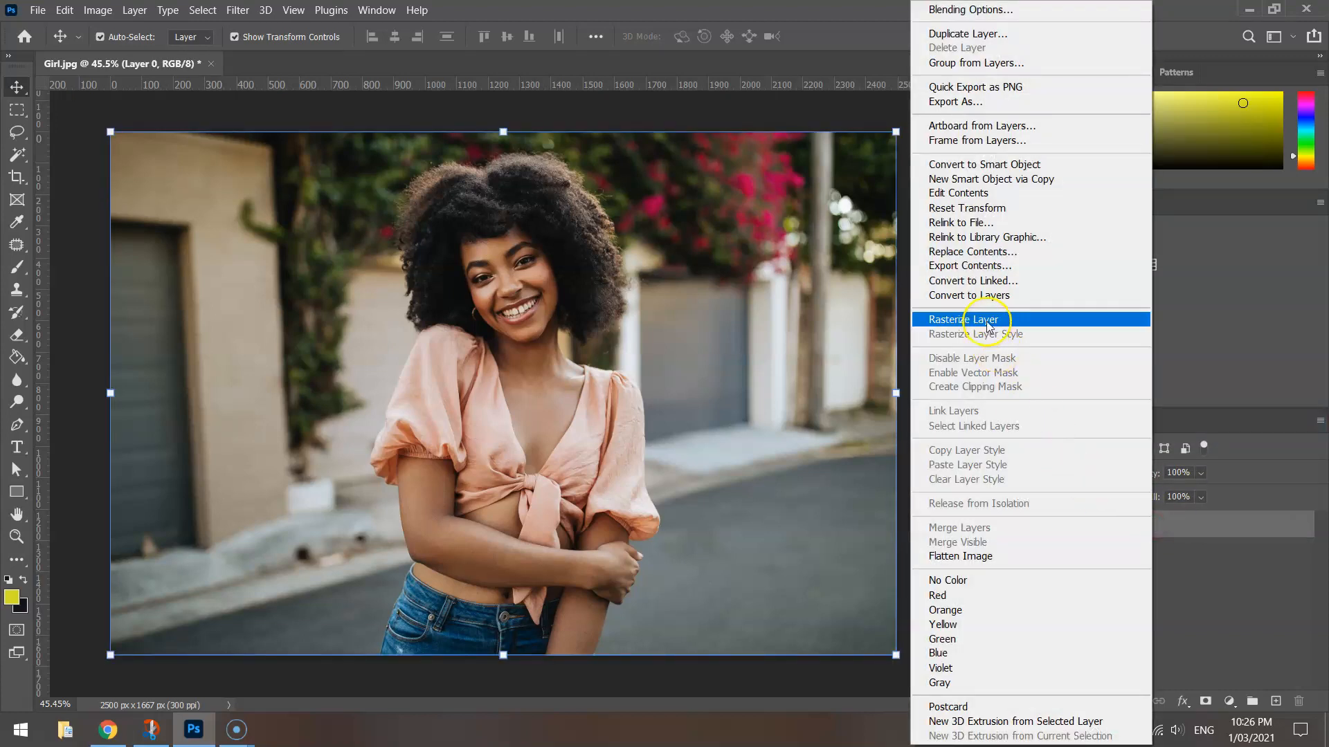
{"action": "left_click", "coordinate": [962, 319]}
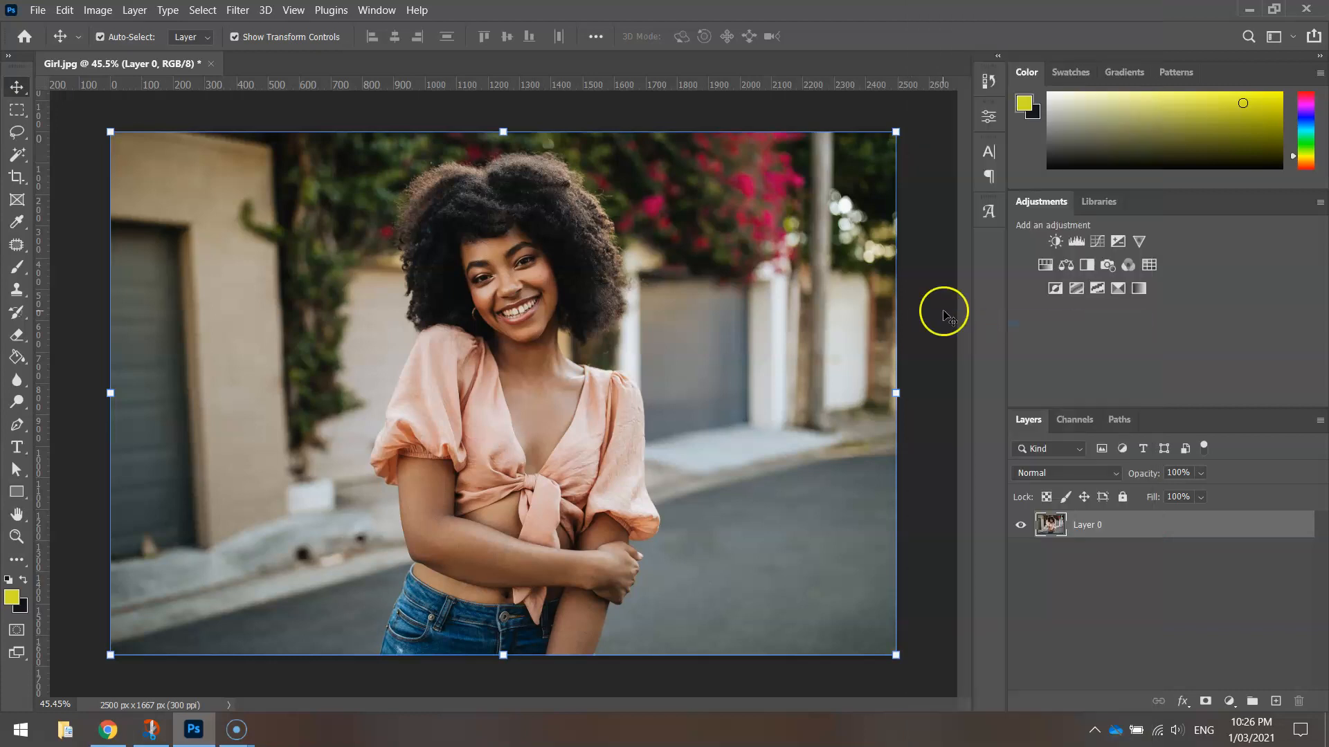
{"action": "mouse_move", "coordinate": [955, 320]}
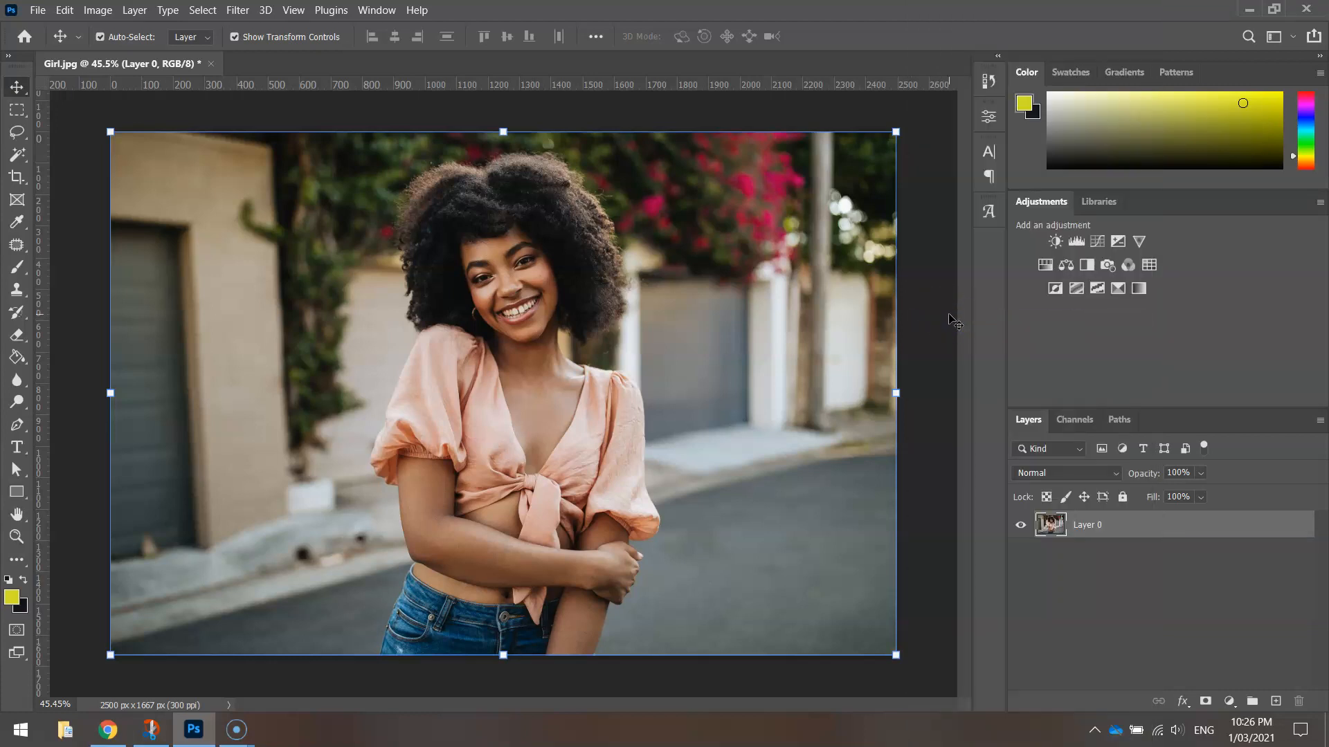
- Run Remove Background from Properties Quick Actions so the woman is isolated on transparency via a mask
{"action": "left_click", "coordinate": [989, 117]}
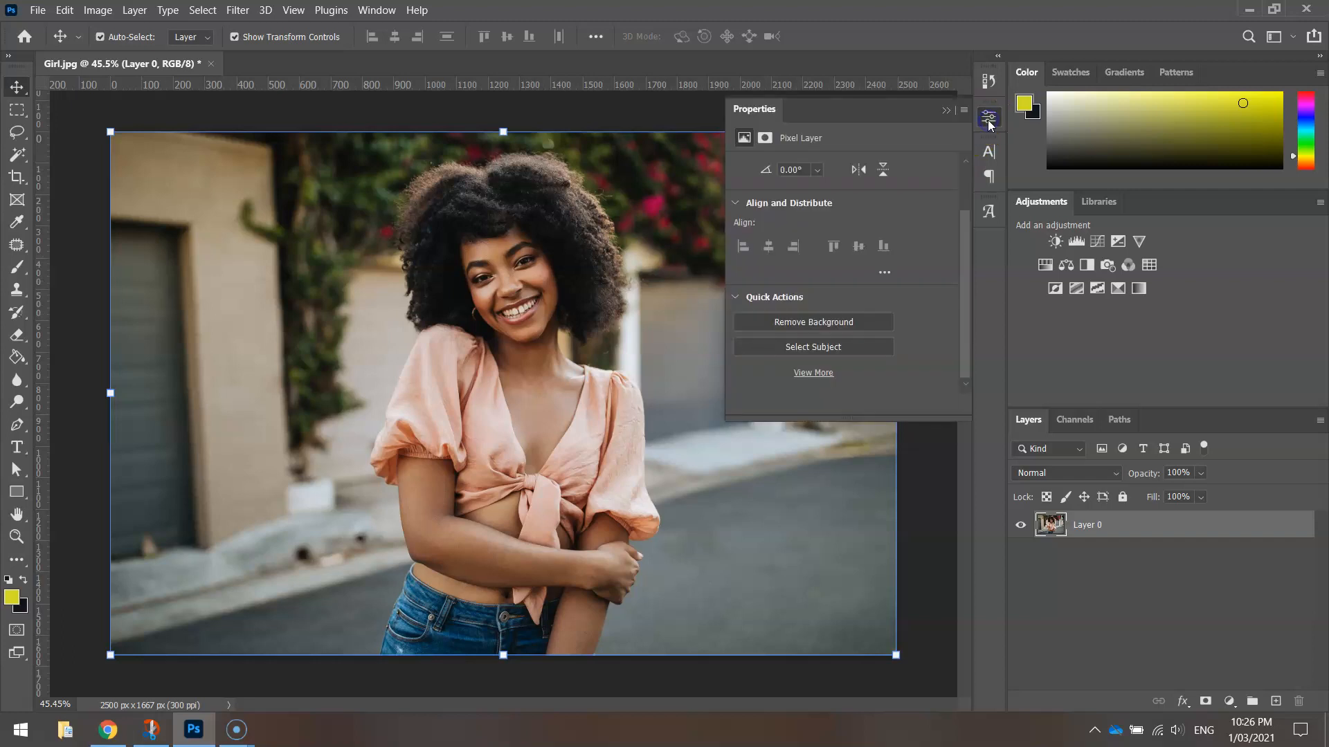
{"action": "mouse_move", "coordinate": [887, 186]}
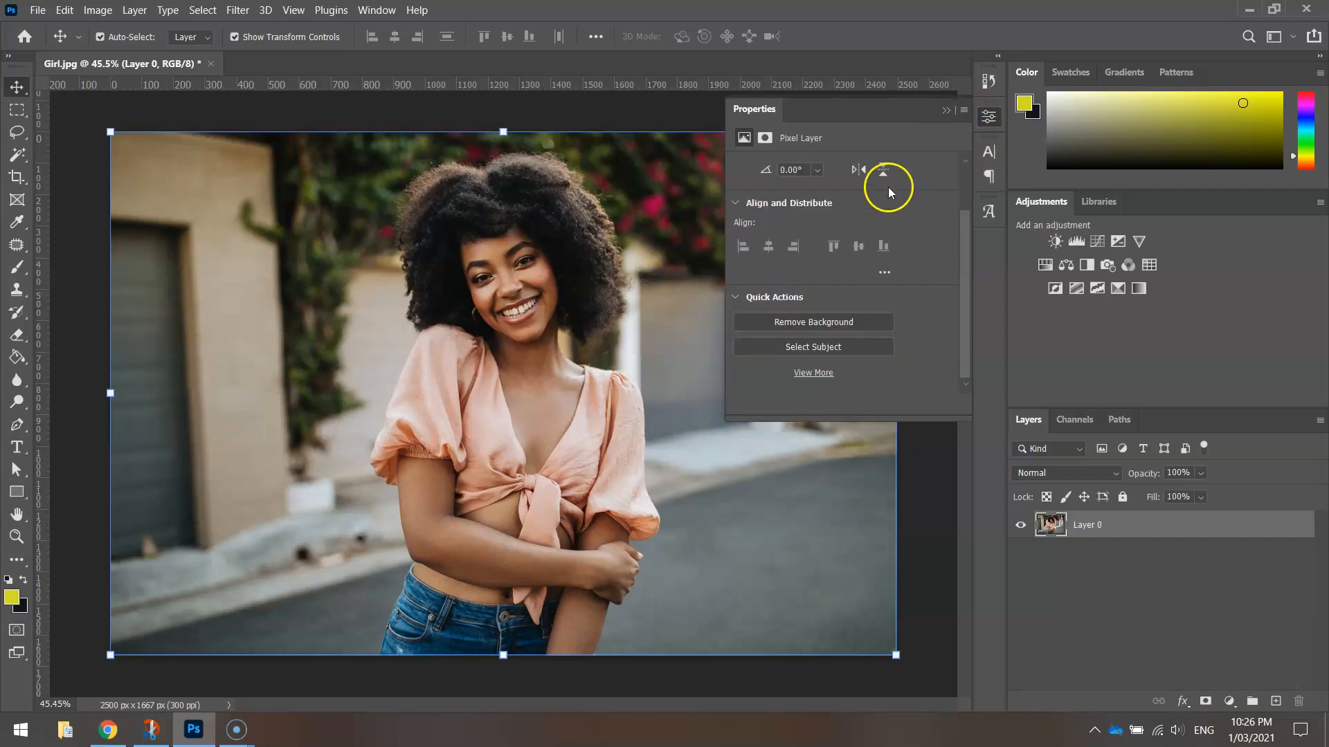
{"action": "left_click", "coordinate": [376, 10]}
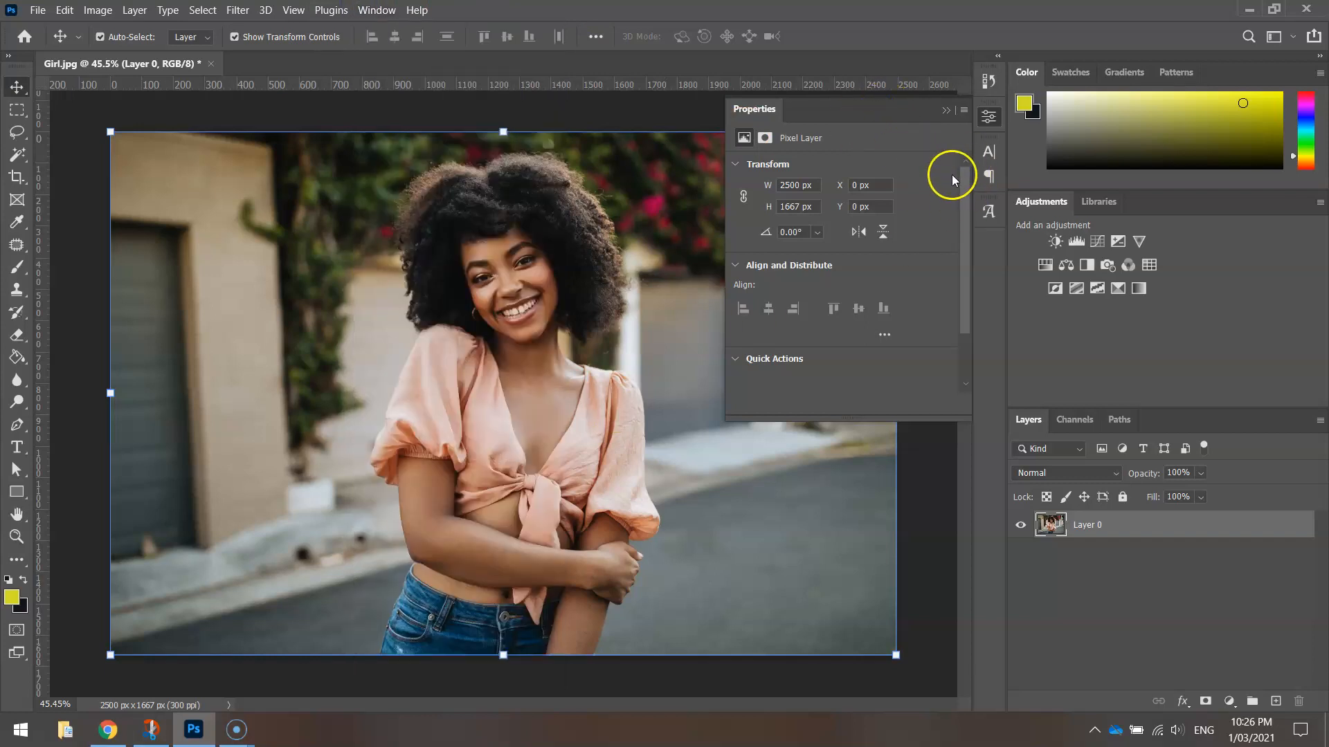
{"action": "scroll", "scroll_direction": "down", "scroll_amount": 3}
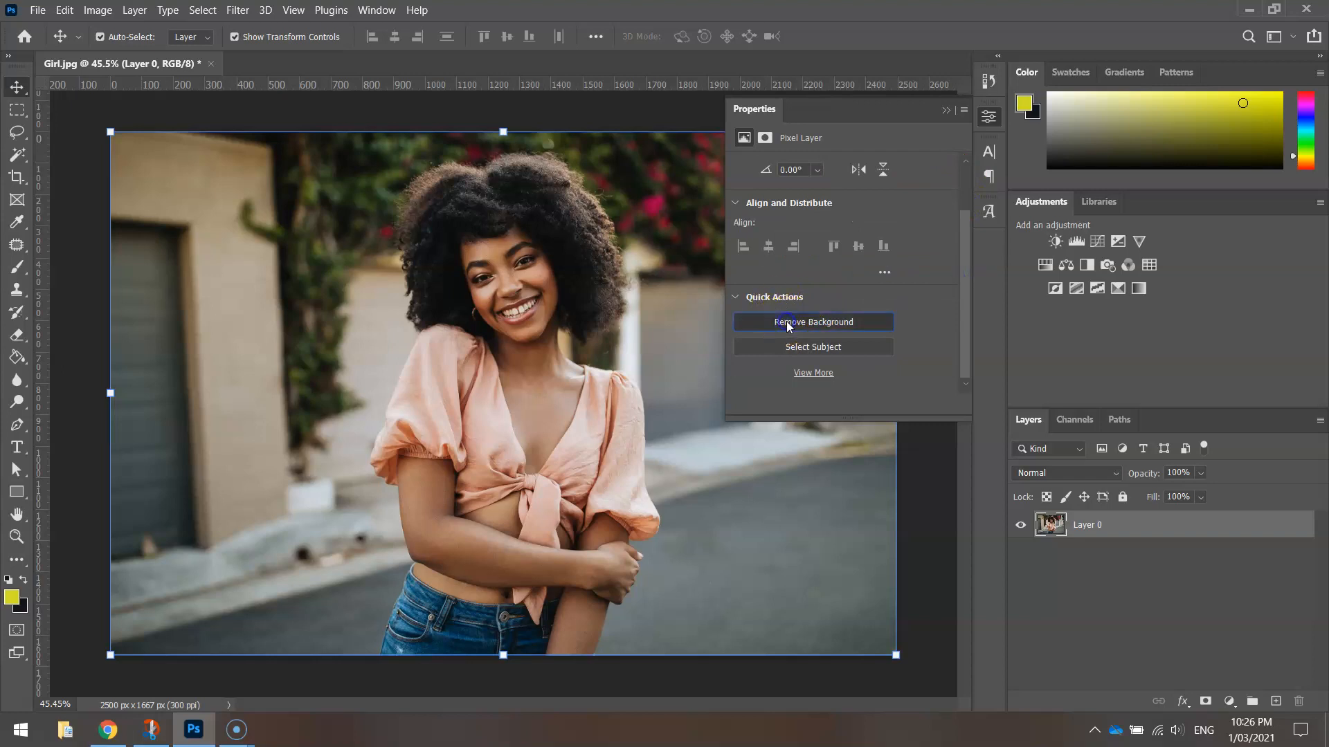
{"action": "left_click", "coordinate": [812, 322]}
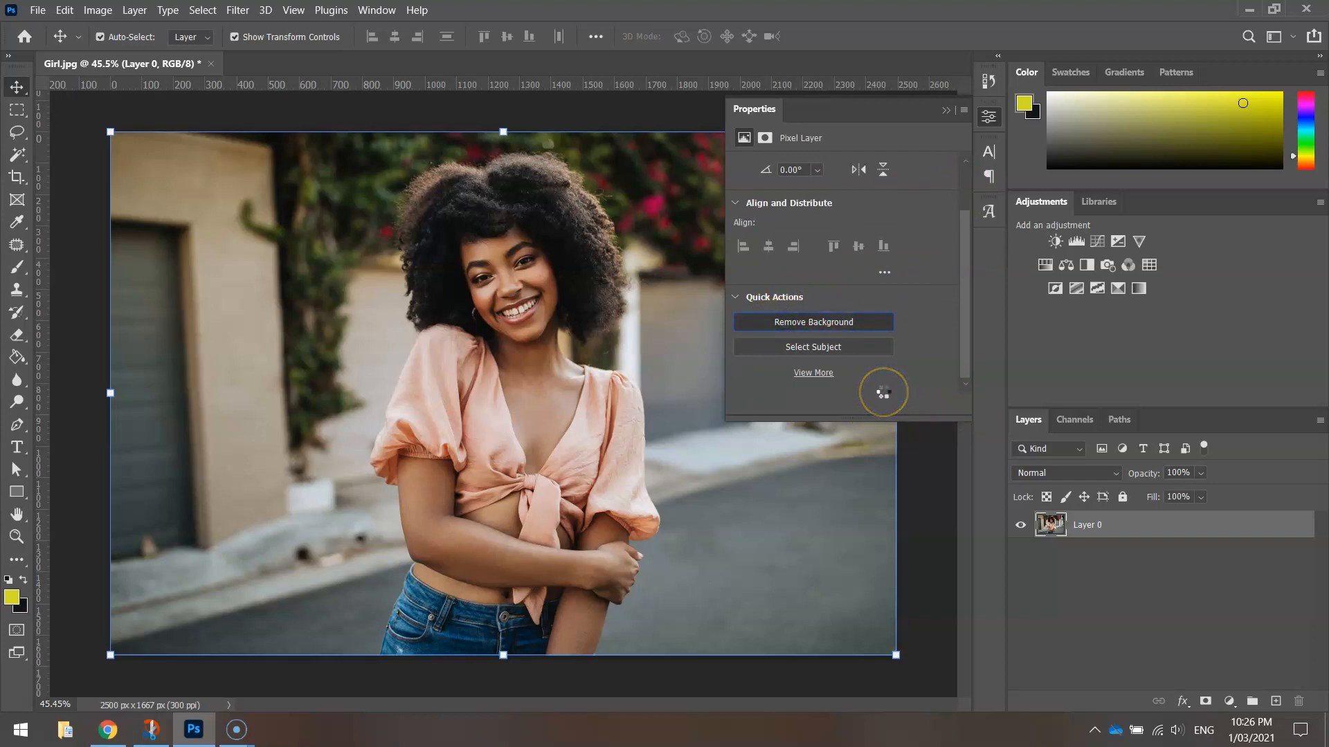
{"action": "left_click", "coordinate": [811, 322]}
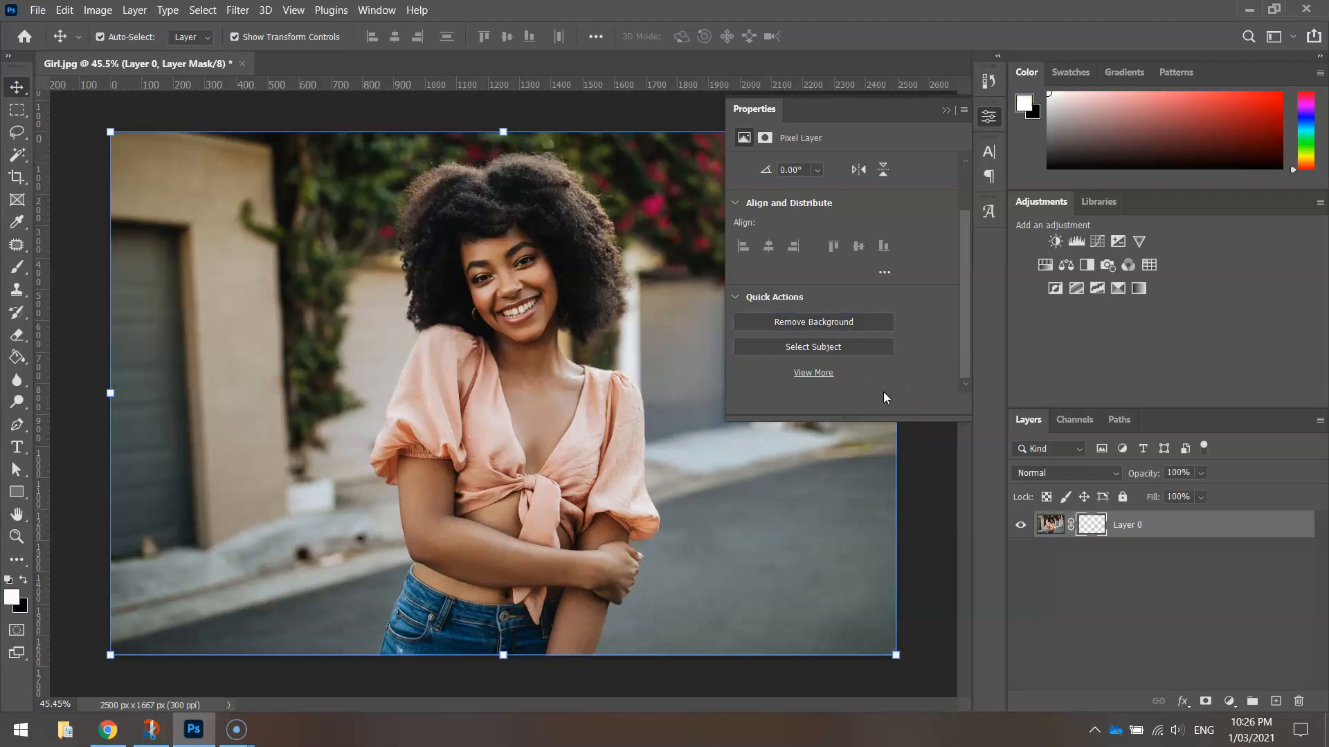
{"action": "left_click", "coordinate": [811, 322]}
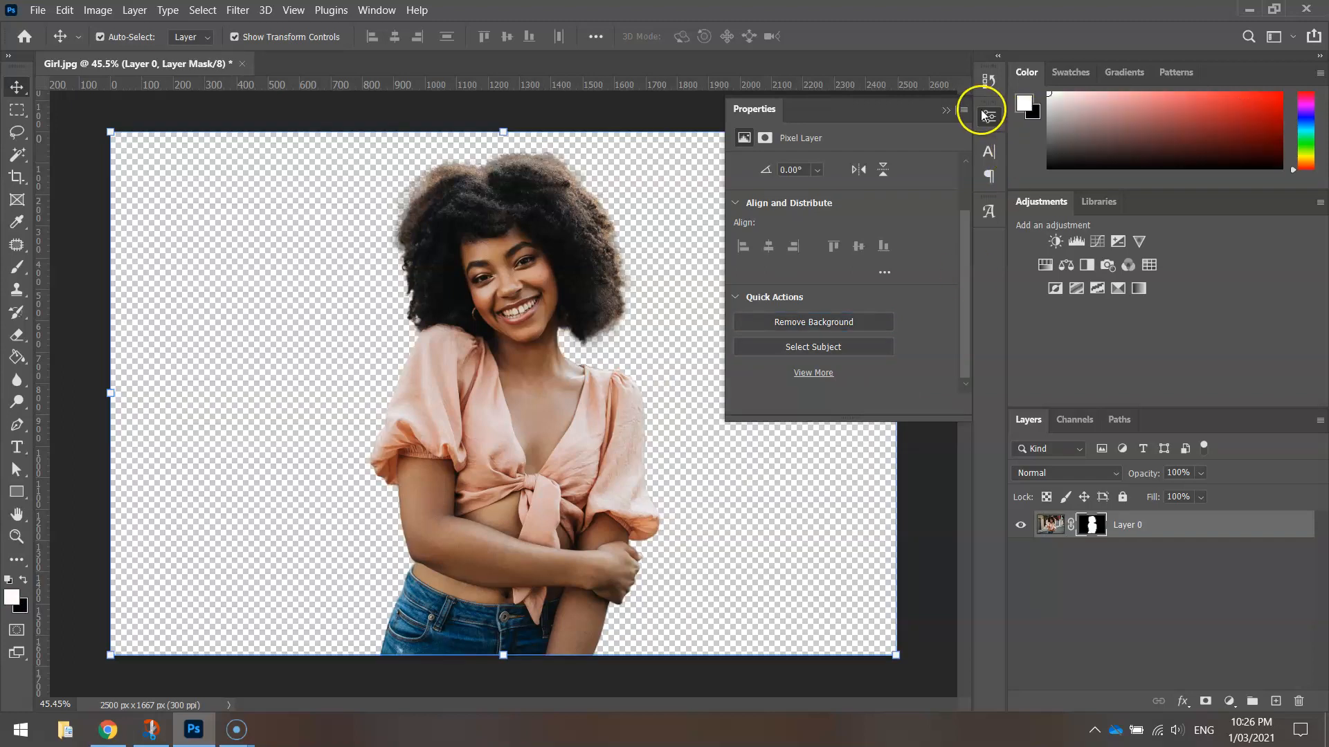
- Collapse the Properties panel to show the cut-out portrait unobstructed
{"action": "left_click", "coordinate": [982, 110]}
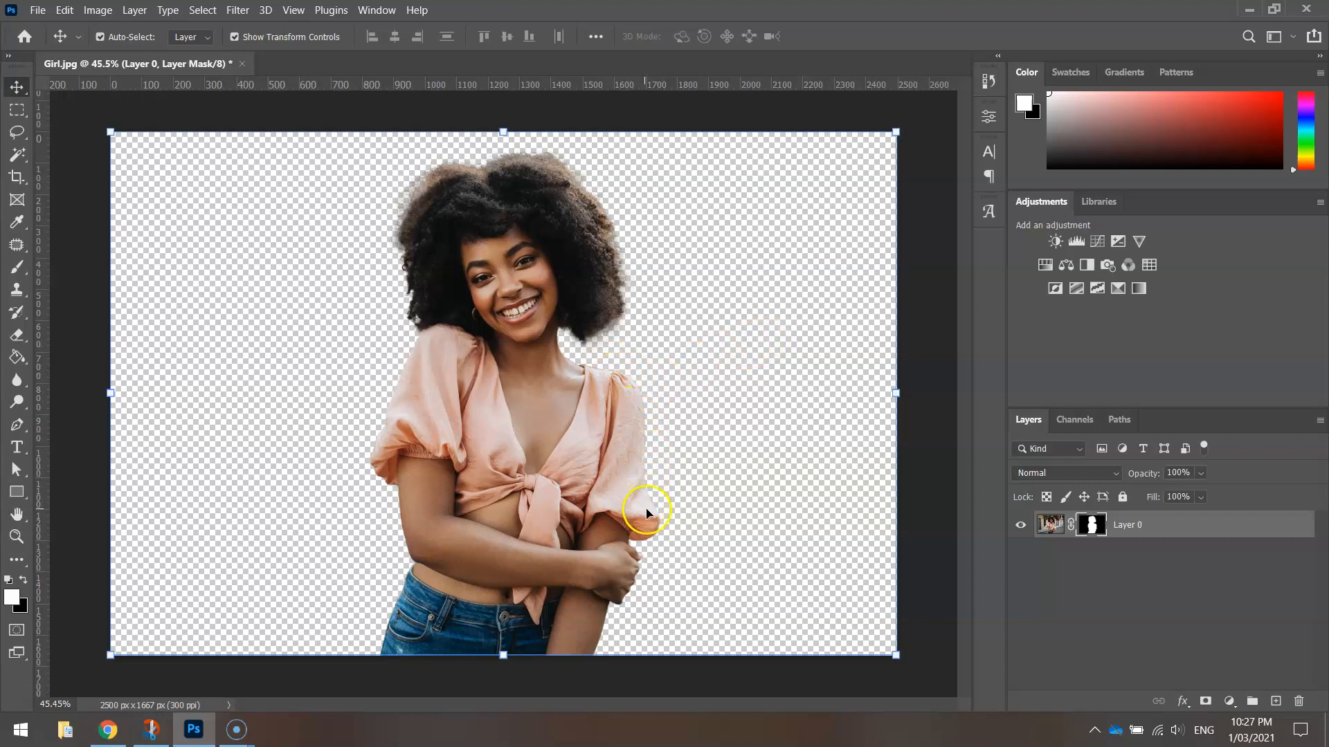
{"action": "left_click", "coordinate": [201, 10]}
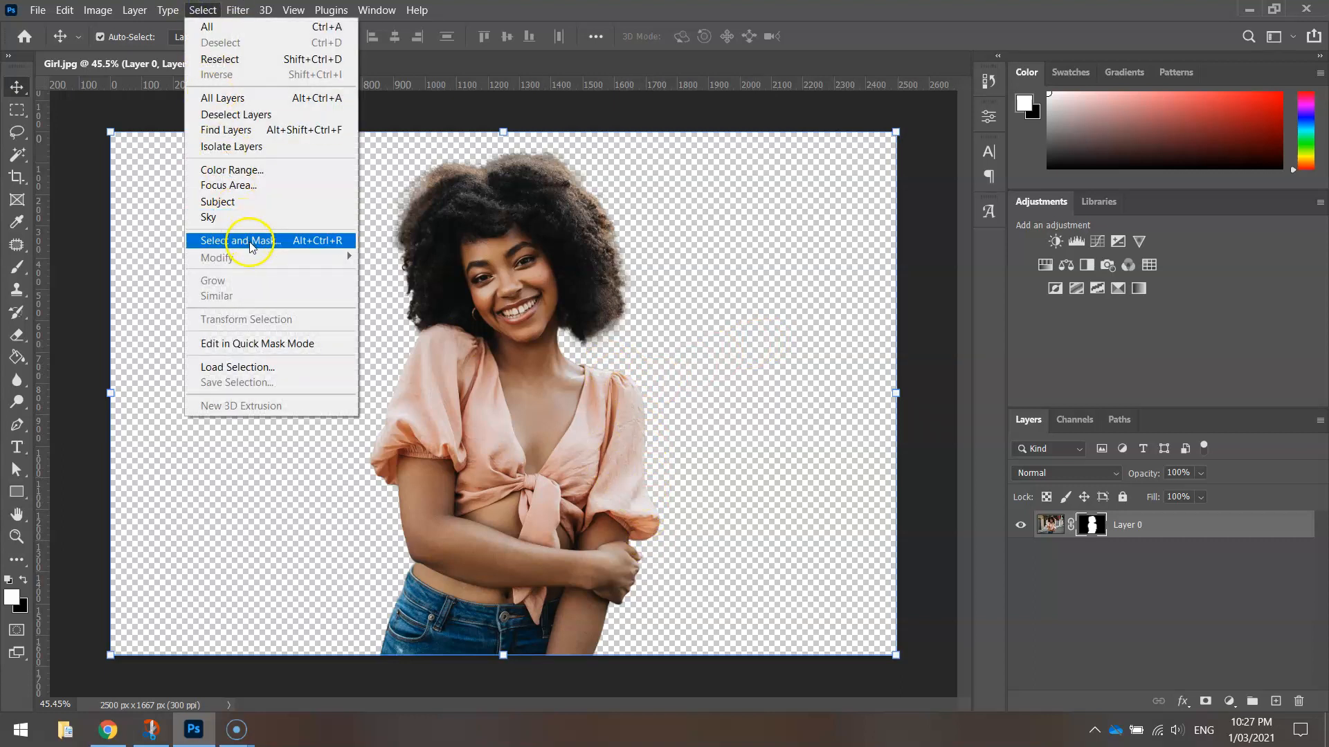
- Refine the hair edges with the Refine Edge Brush in Select and Mask and accept with OK
{"action": "left_click", "coordinate": [238, 241]}
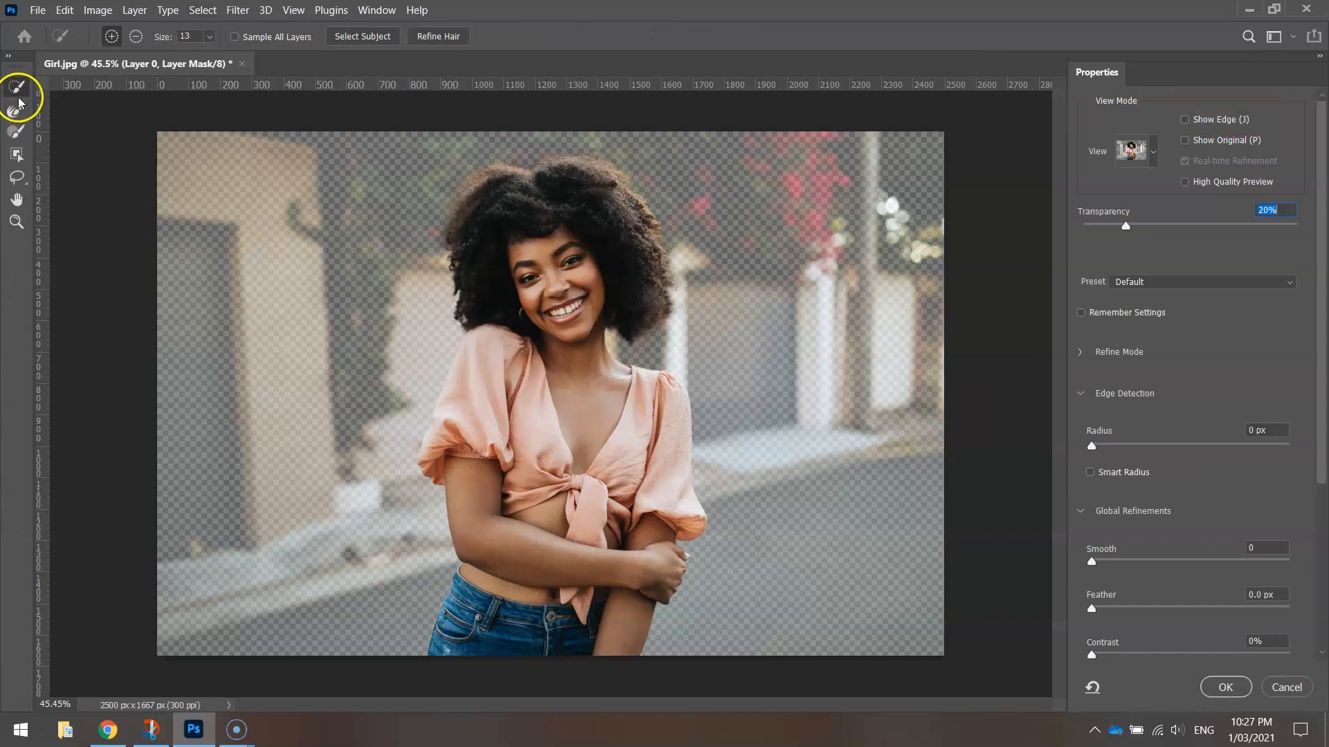
{"action": "mouse_move", "coordinate": [1178, 246]}
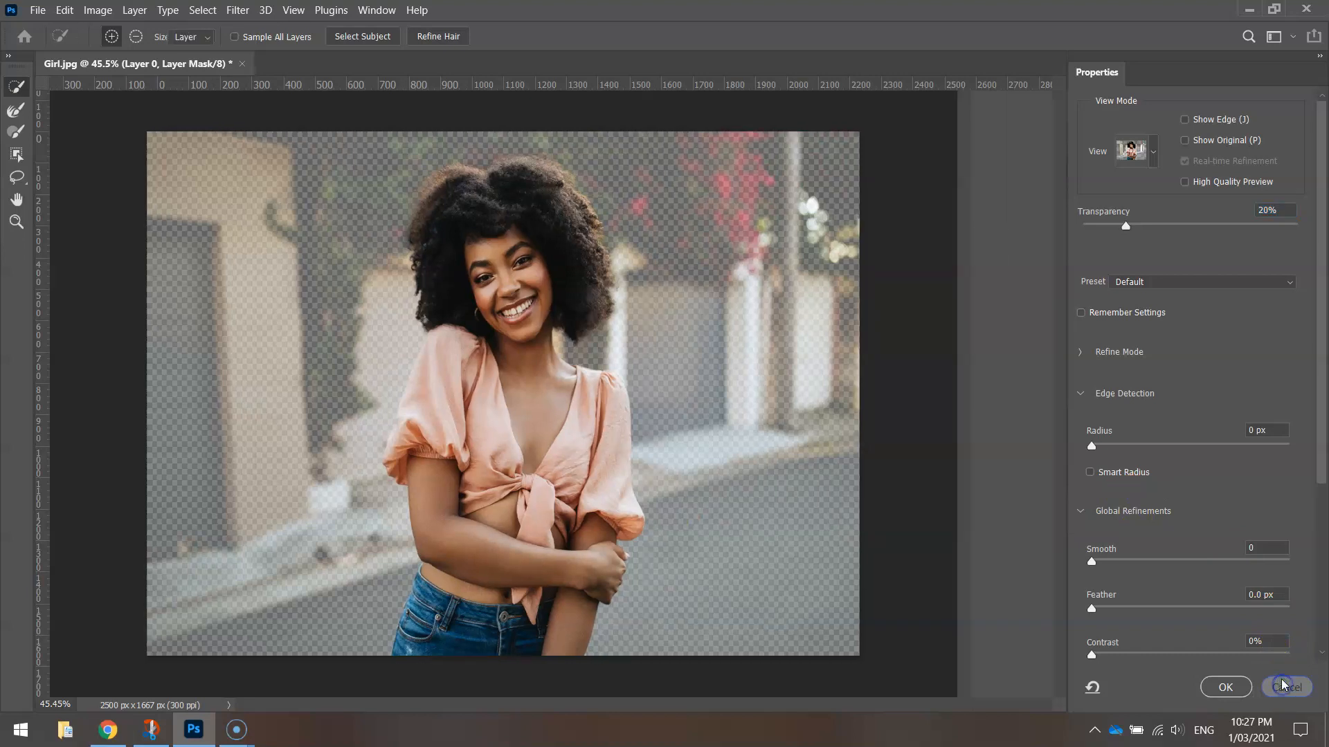
{"action": "left_click", "coordinate": [1286, 687]}
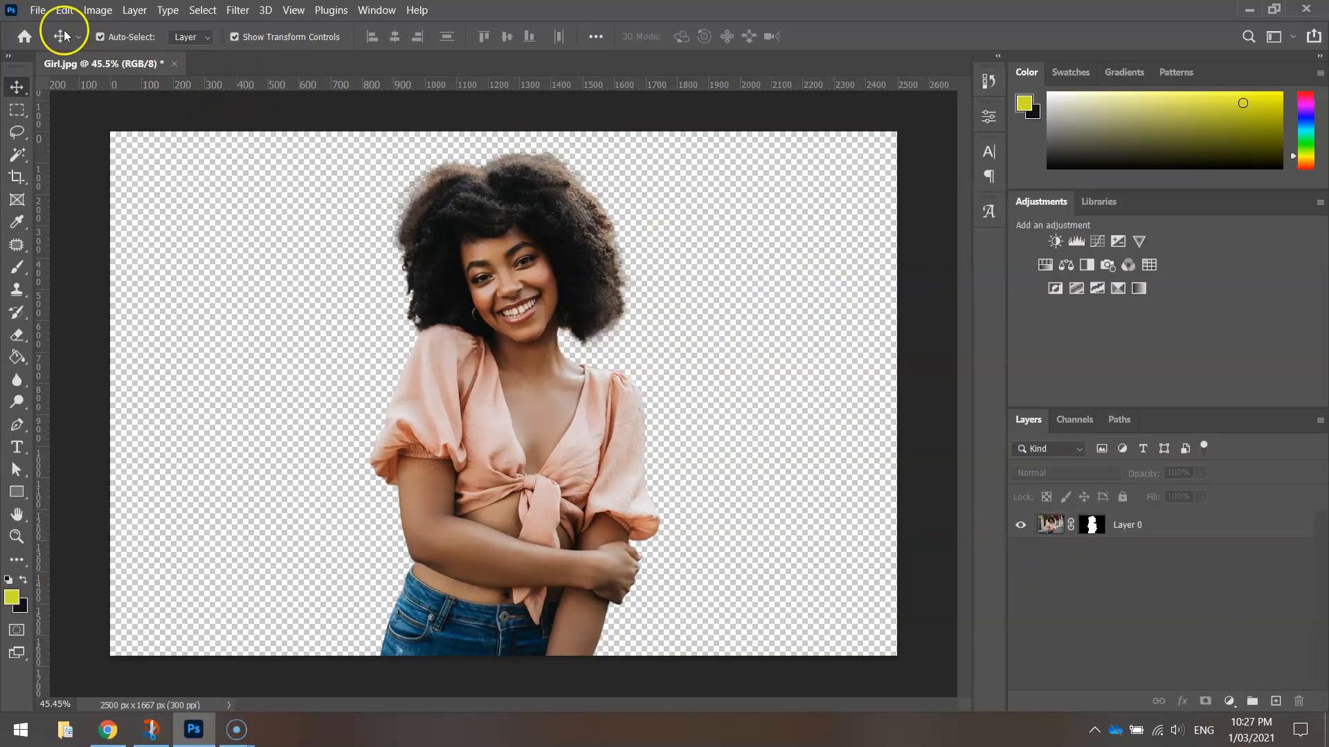
- Save the cutout as 'Girl Transparent' in the Remove Background folder
{"action": "left_click", "coordinate": [38, 9]}
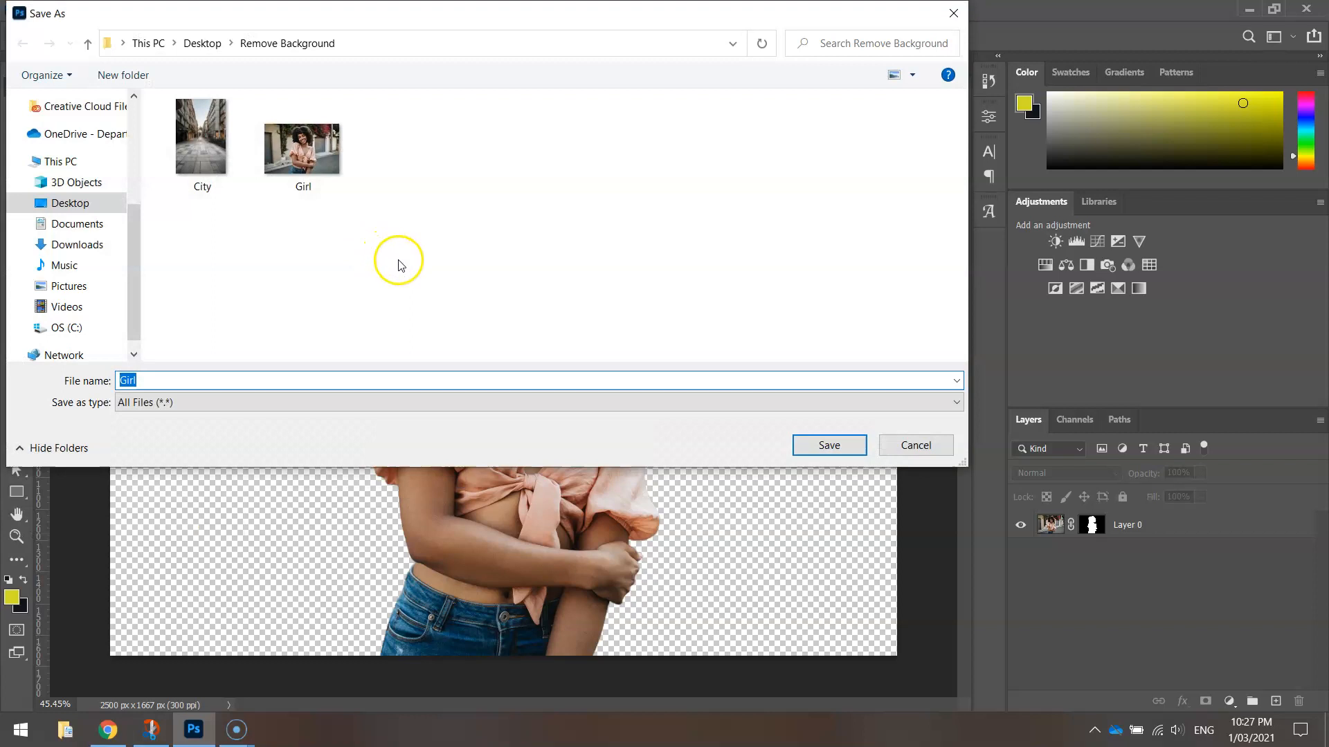
{"action": "mouse_move", "coordinate": [826, 576]}
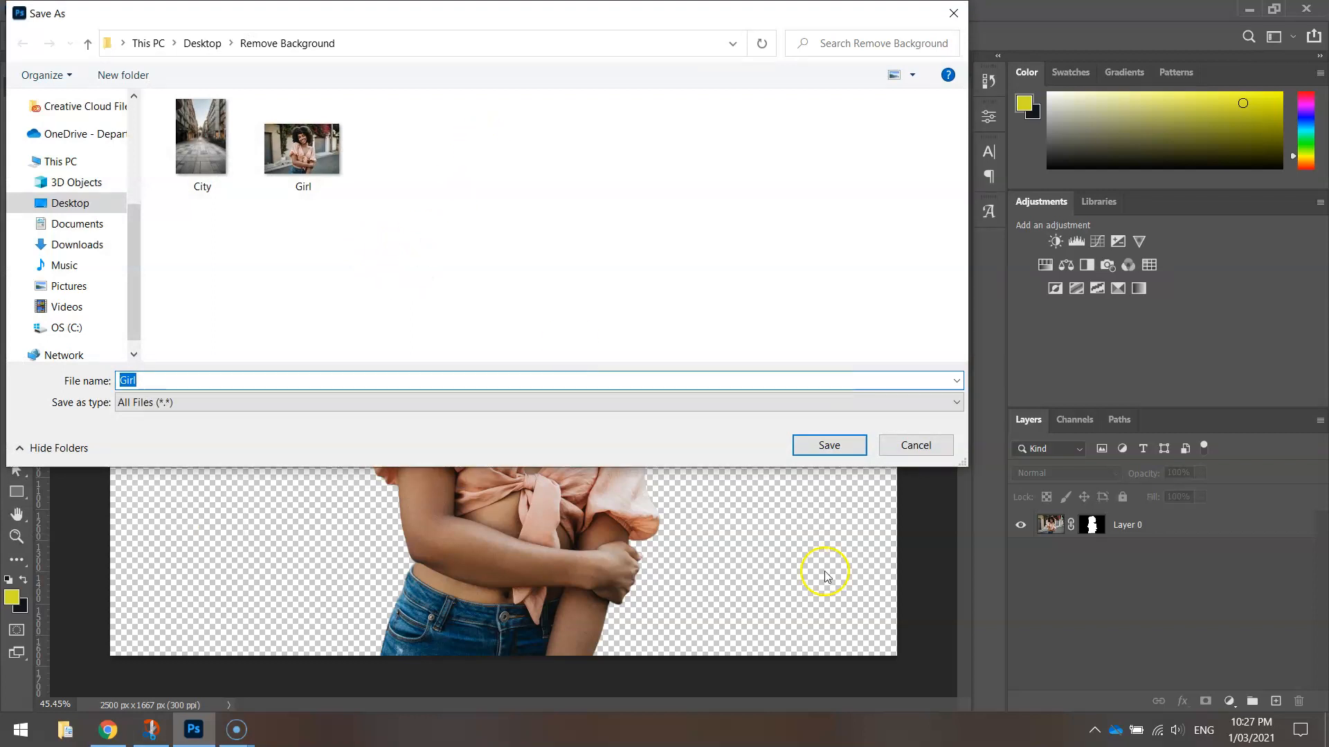
{"action": "mouse_move", "coordinate": [461, 362]}
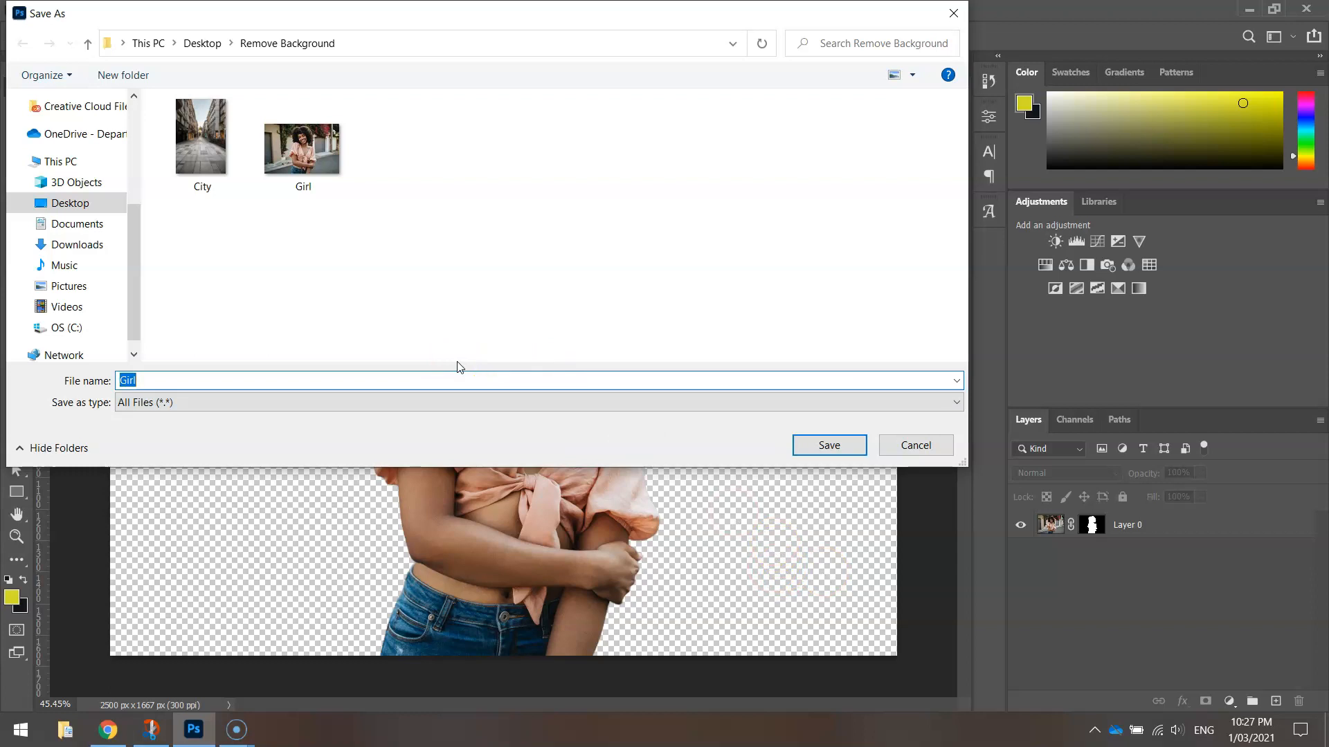
{"action": "mouse_move", "coordinate": [551, 363]}
{"action": "type", "text": " Transpare"}
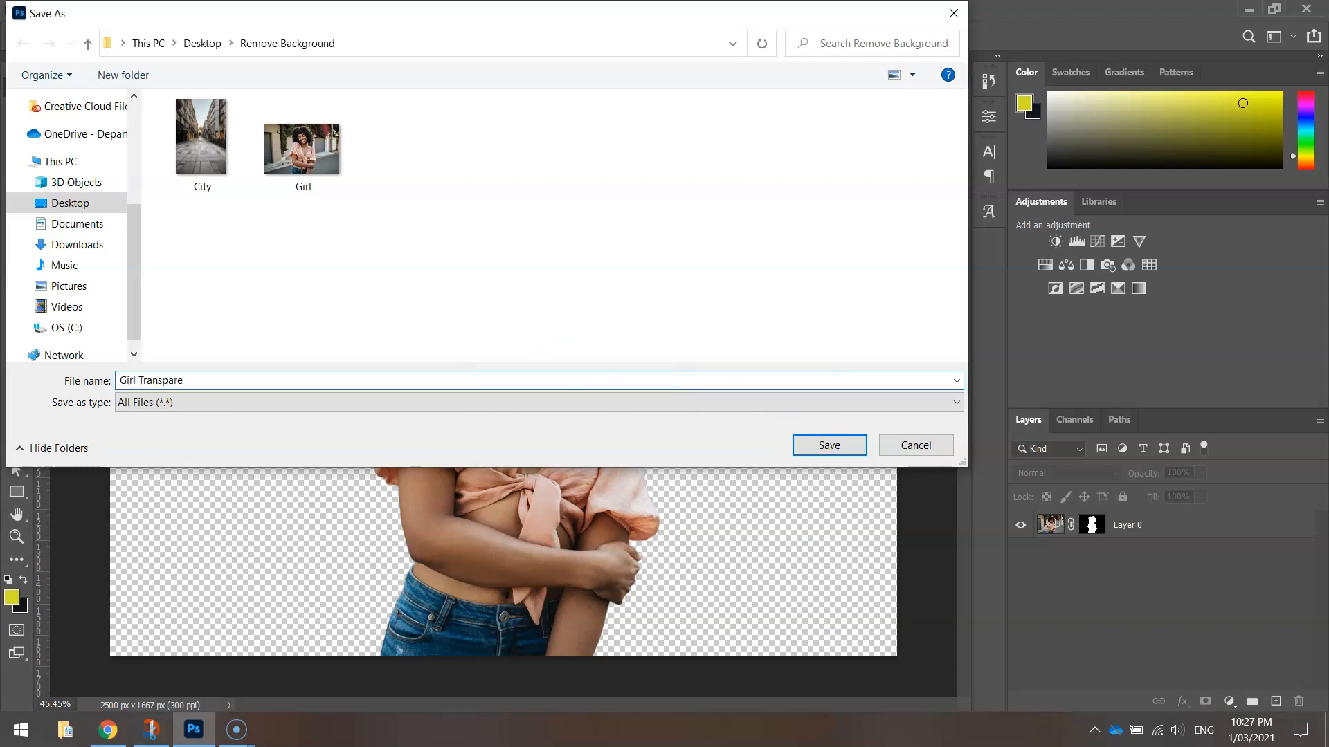
{"action": "left_click", "coordinate": [828, 445]}
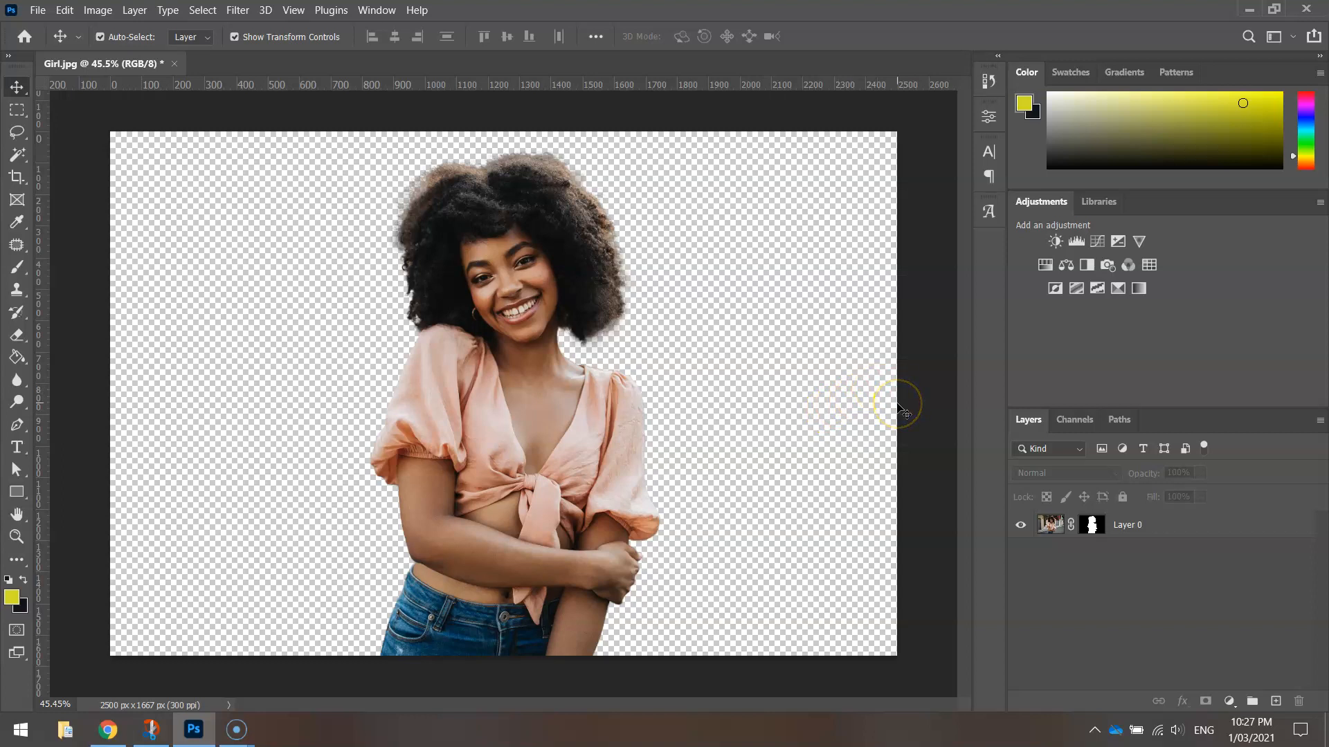
{"action": "mouse_move", "coordinate": [683, 324]}
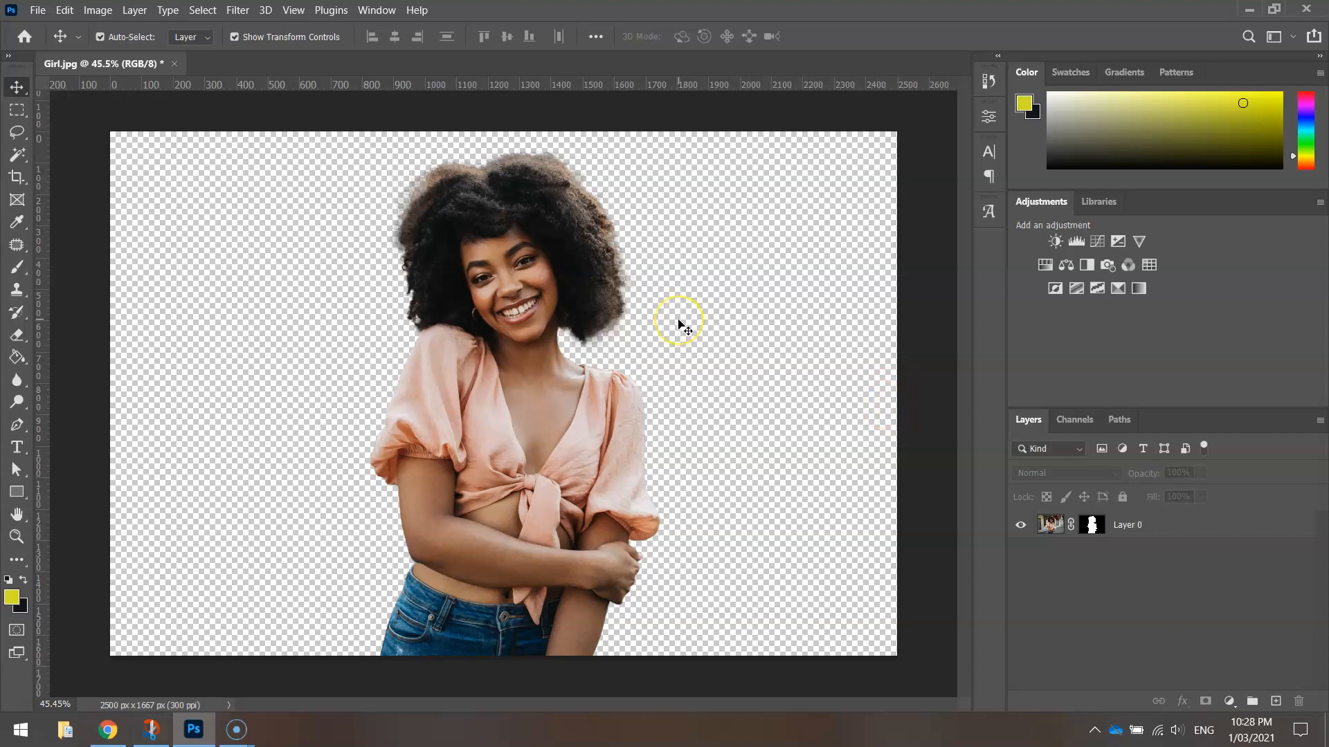
{"action": "mouse_move", "coordinate": [93, 99]}
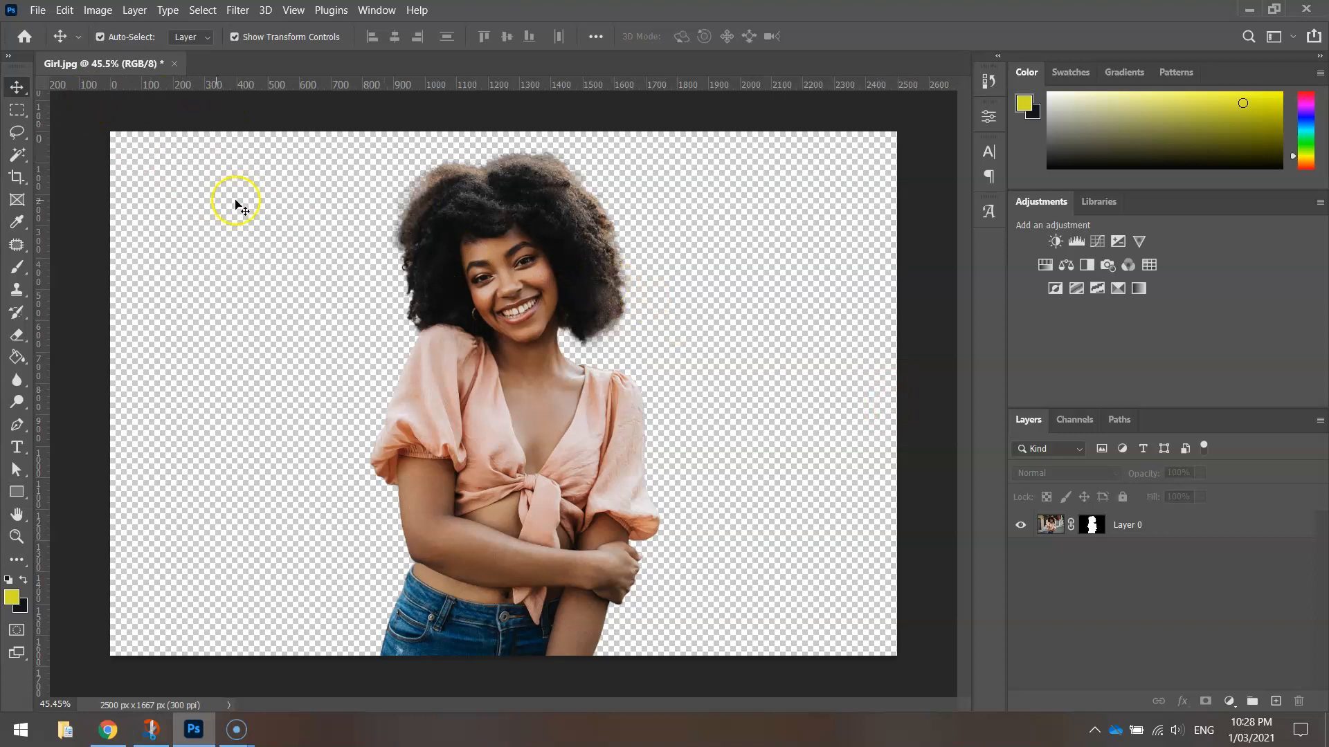
- Choose Place Embedded from the File menu to bring in another image
{"action": "left_click", "coordinate": [37, 10]}
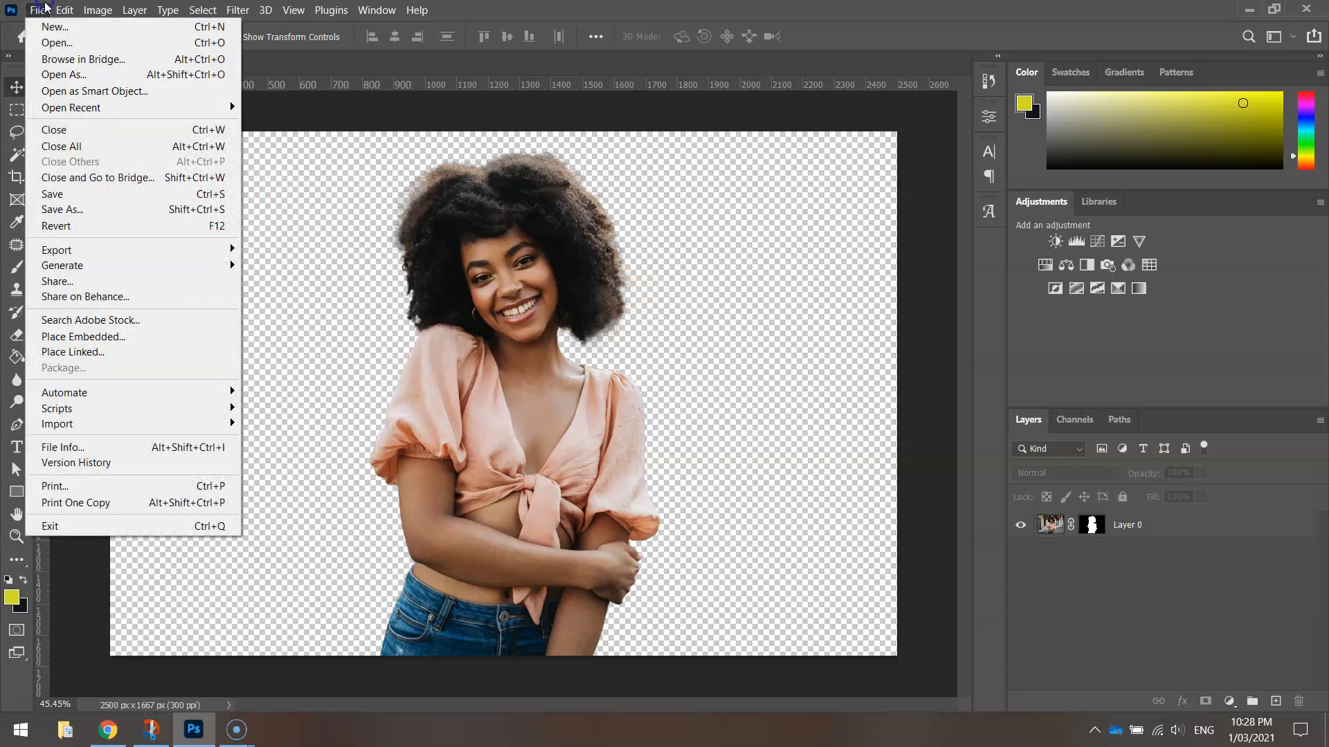
{"action": "mouse_move", "coordinate": [82, 59]}
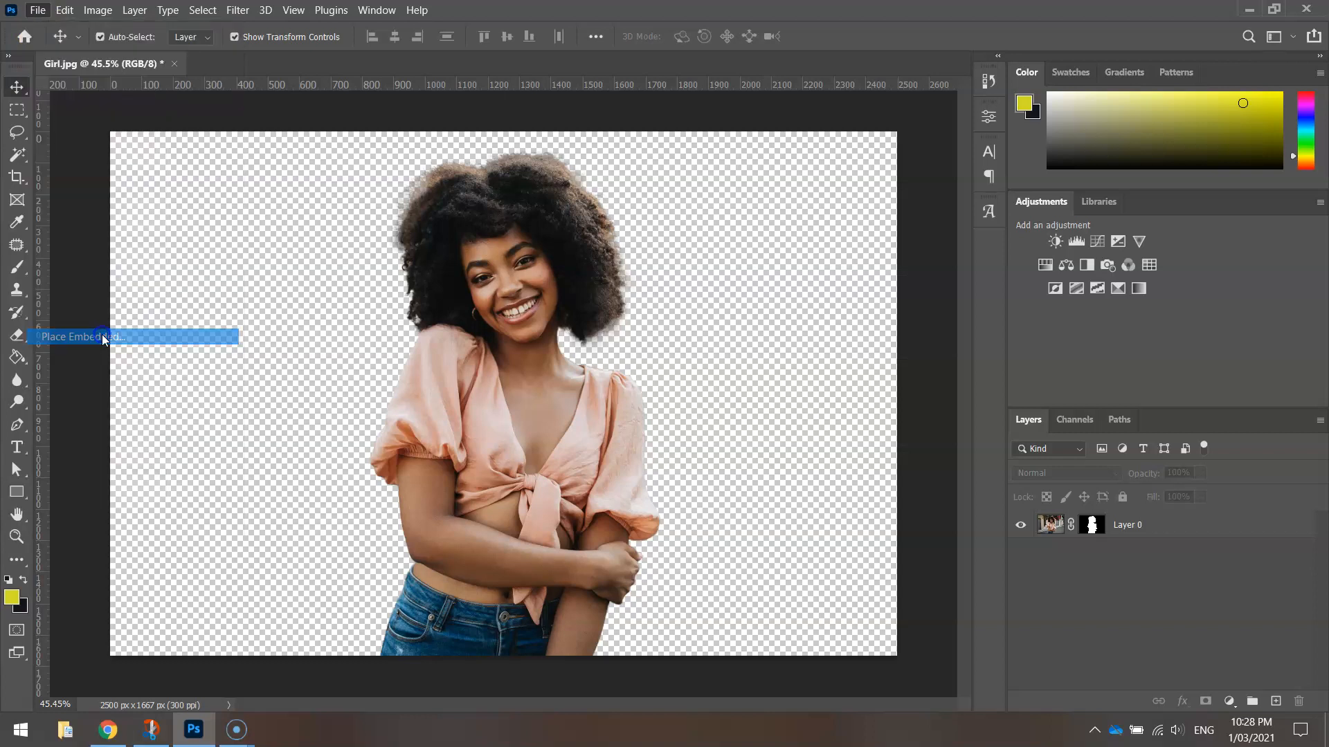
- Place the City street photo and scale it up to cover the canvas behind the woman
{"action": "left_click", "coordinate": [80, 337]}
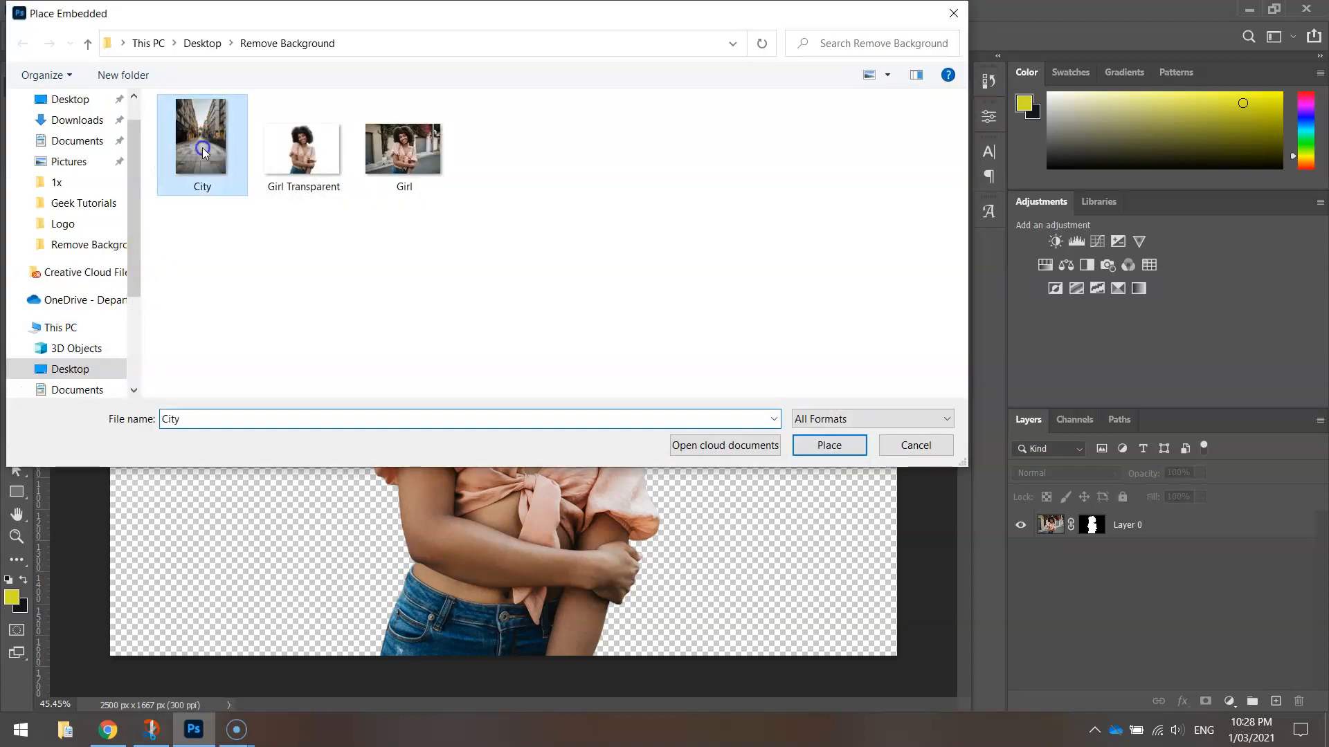
{"action": "left_click", "coordinate": [828, 445]}
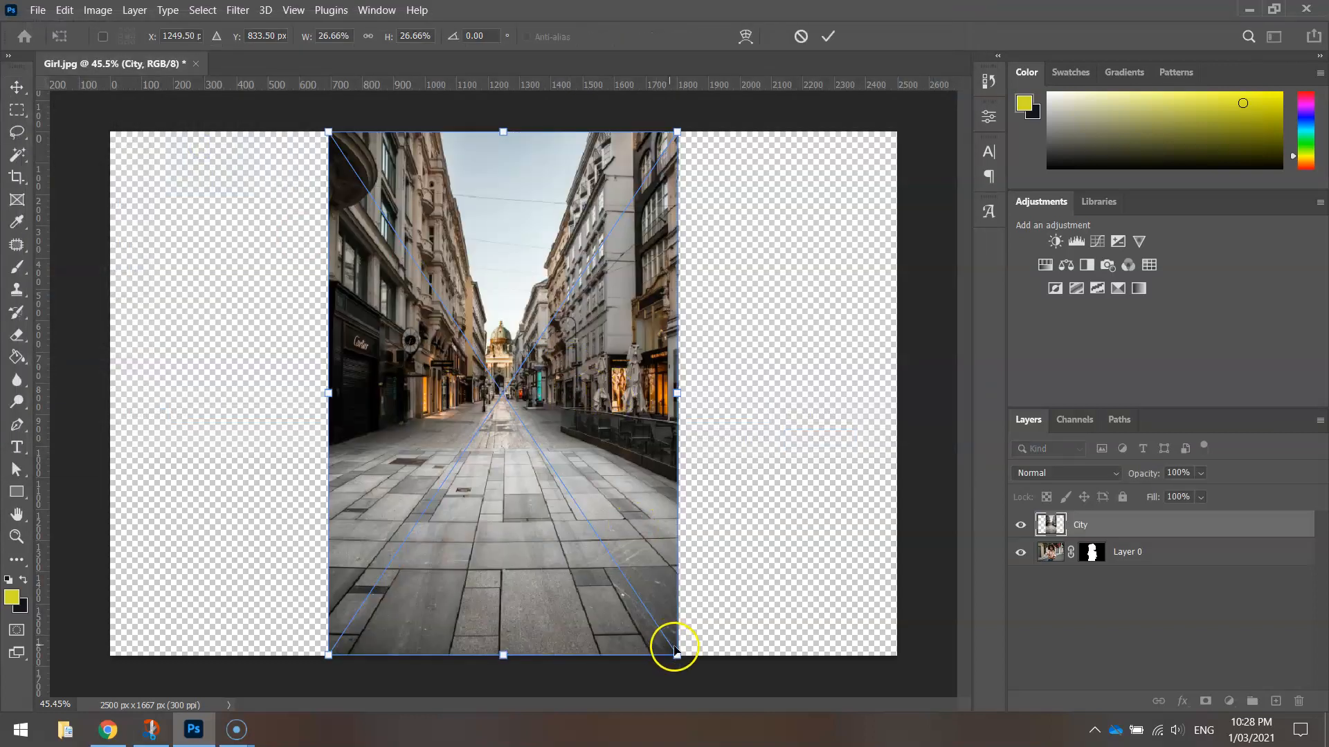
{"action": "left_click_drag", "start_coordinate": [673, 652], "coordinate": [852, 393]}
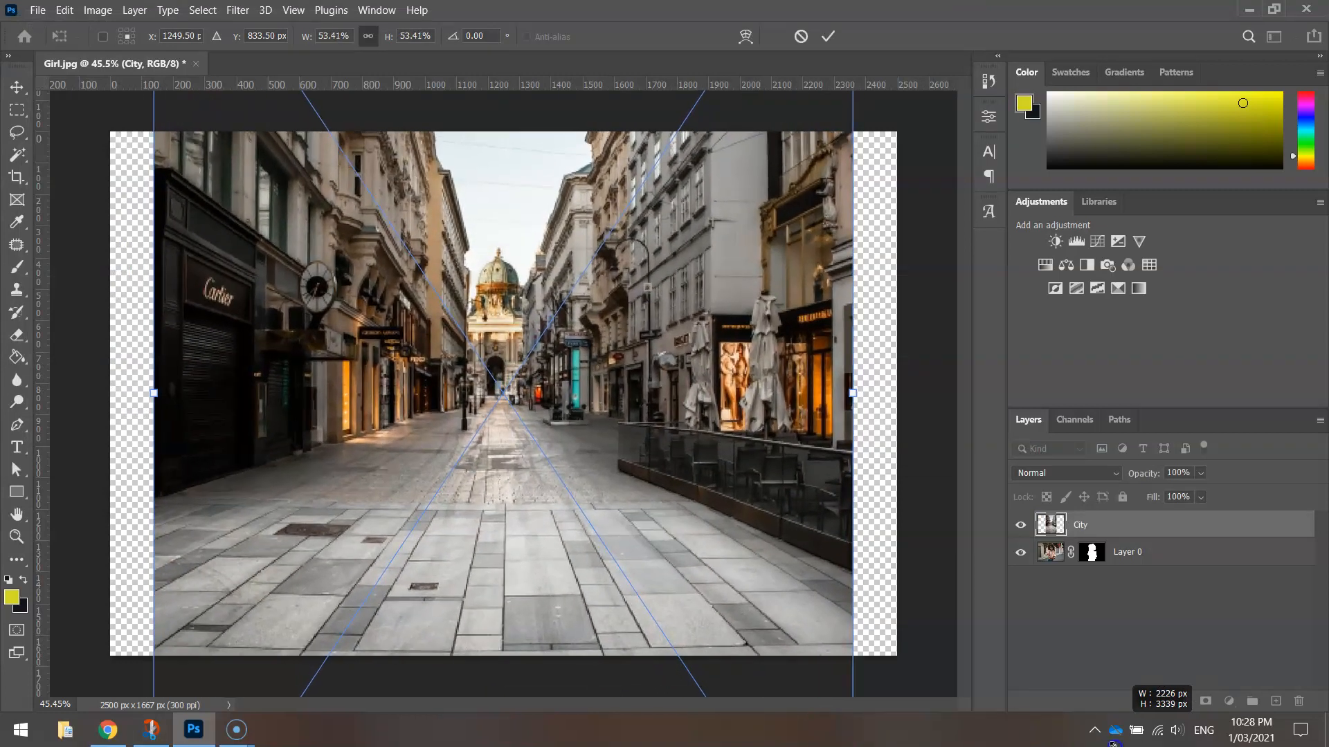
{"action": "left_click_drag", "start_coordinate": [155, 392], "coordinate": [100, 392]}
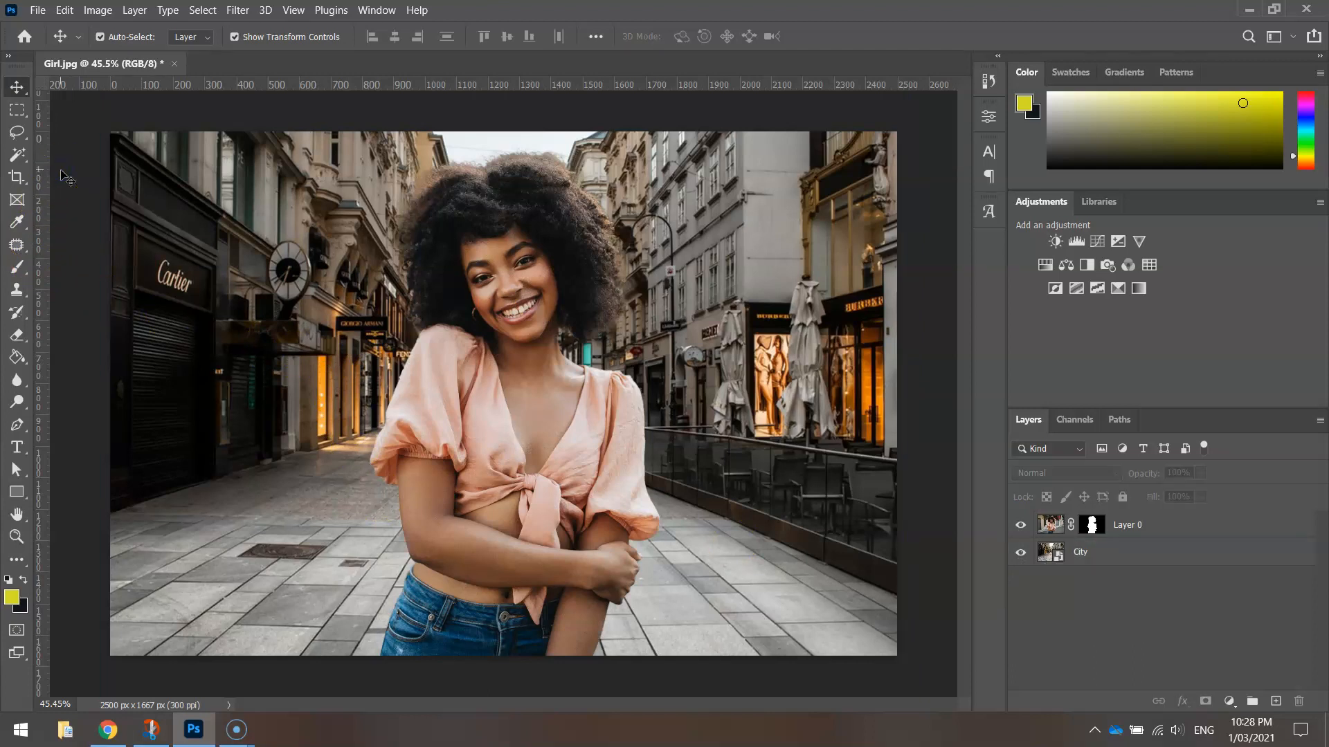
{"action": "mouse_move", "coordinate": [546, 180]}
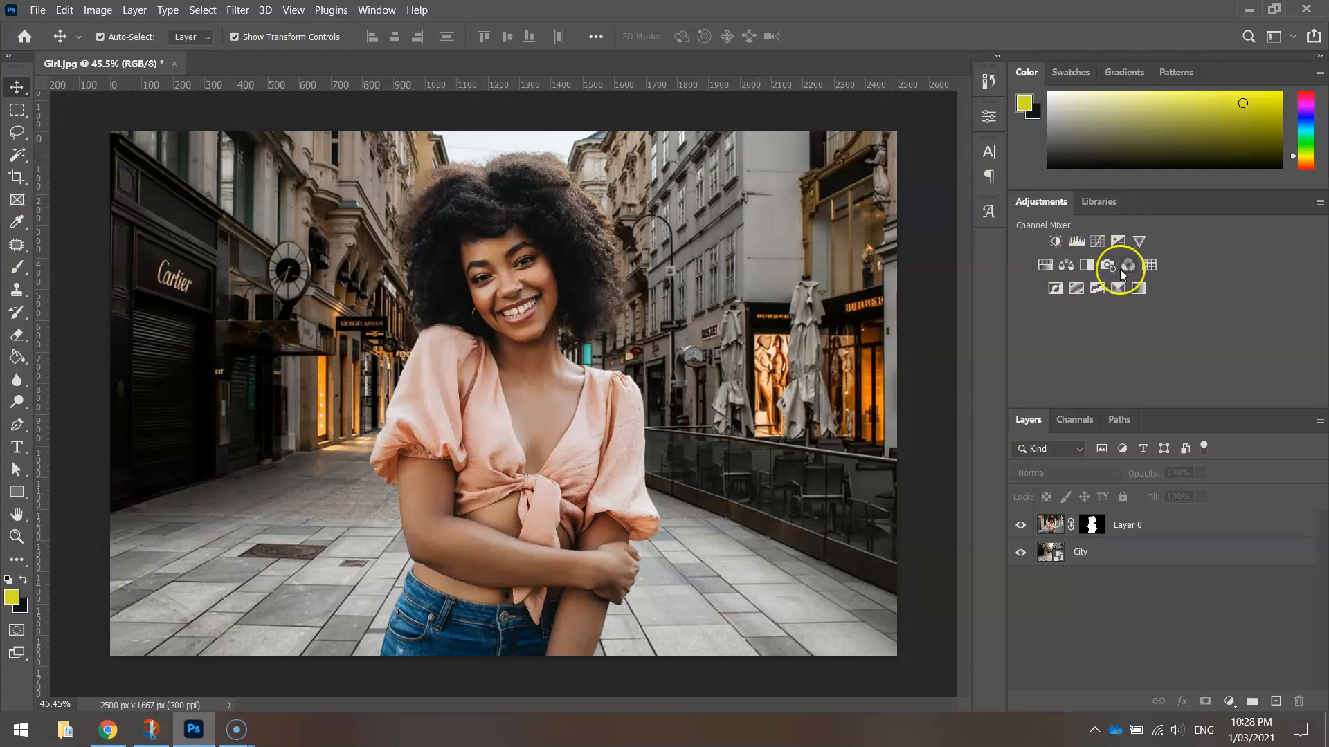
{"action": "mouse_move", "coordinate": [1128, 265]}
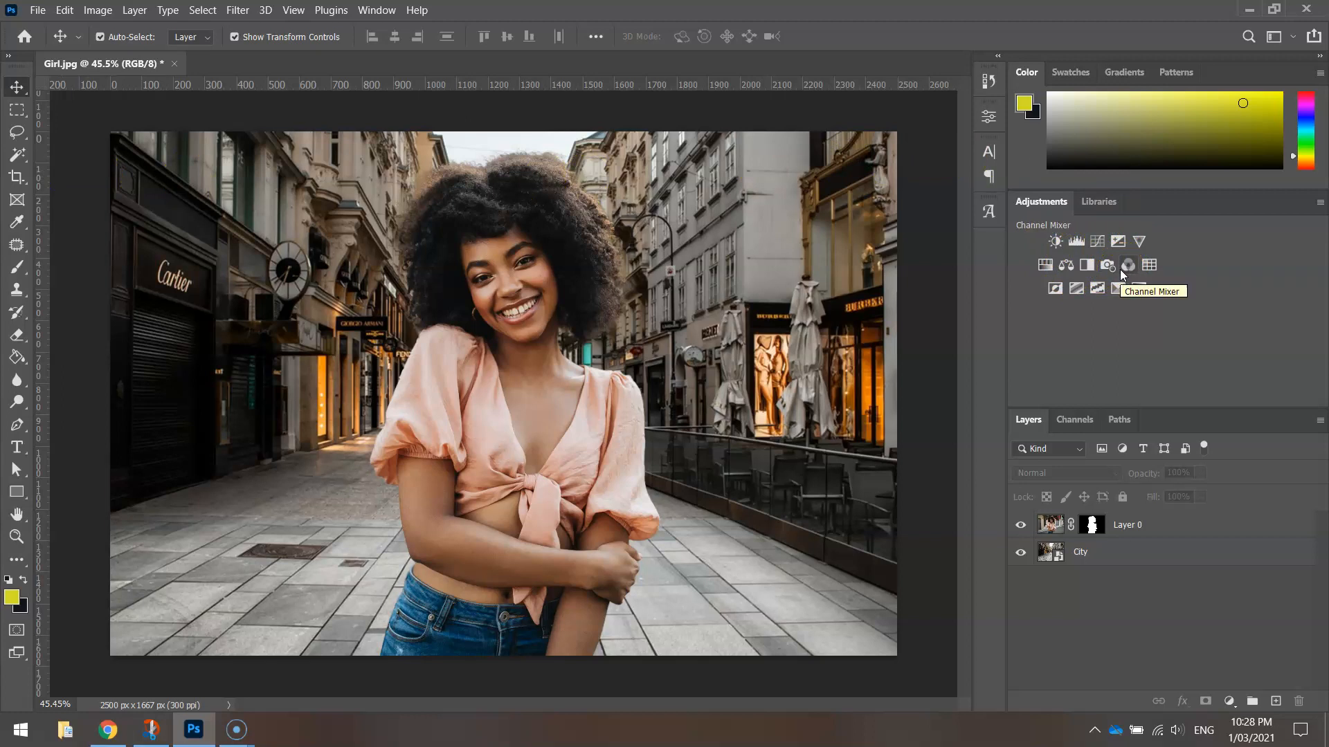